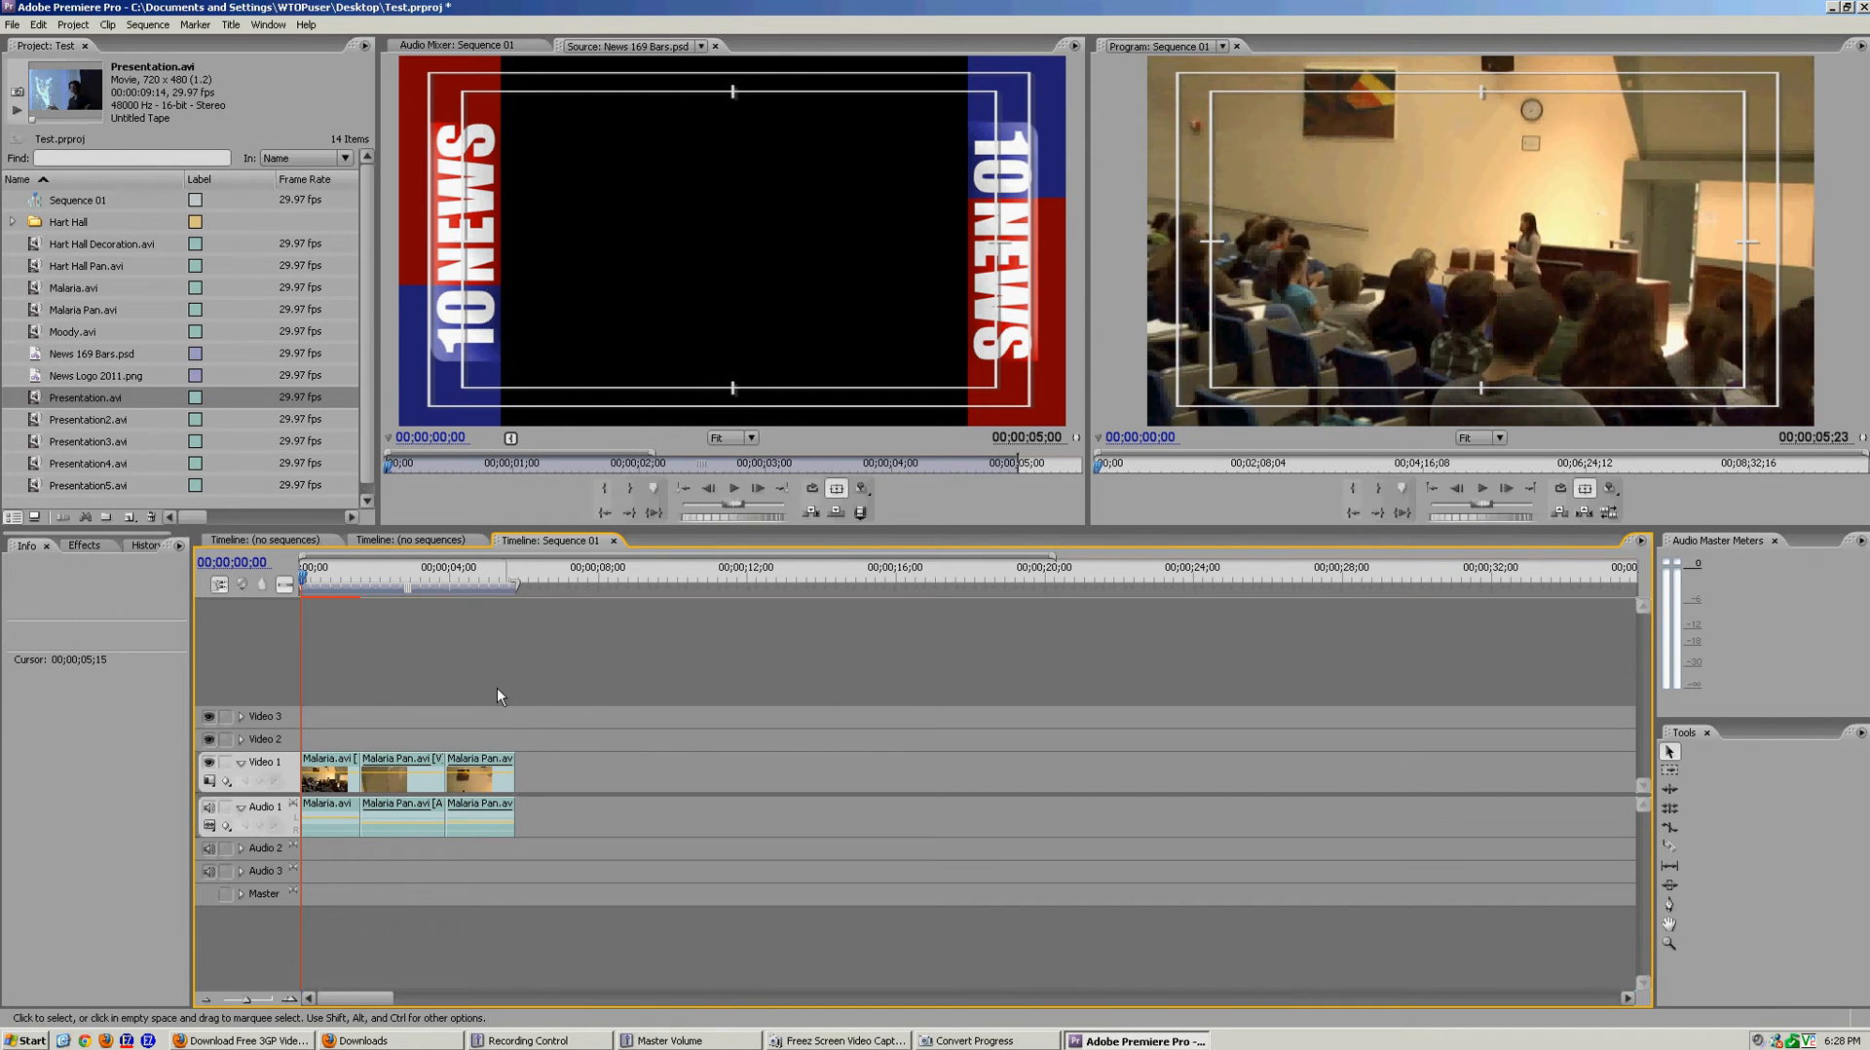
Step: Create a new default still title named 'Test'
left_click(314, 584)
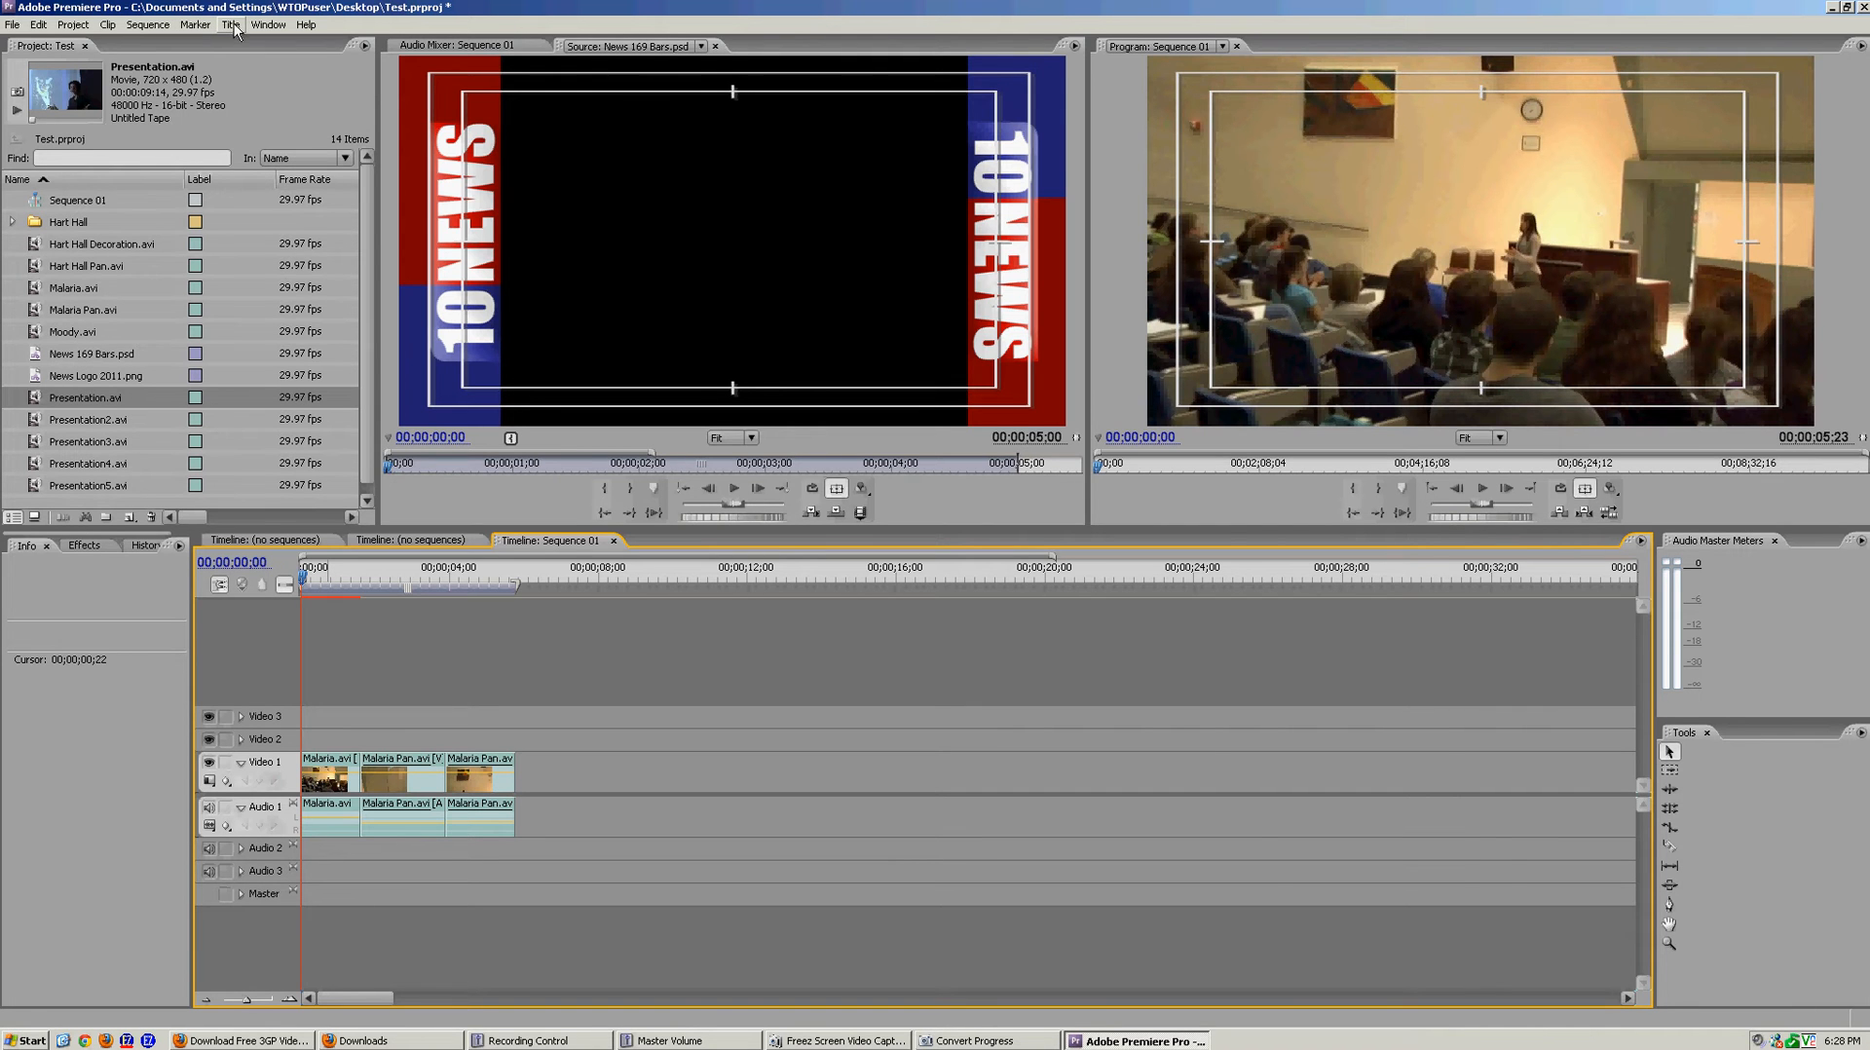
left_click(232, 23)
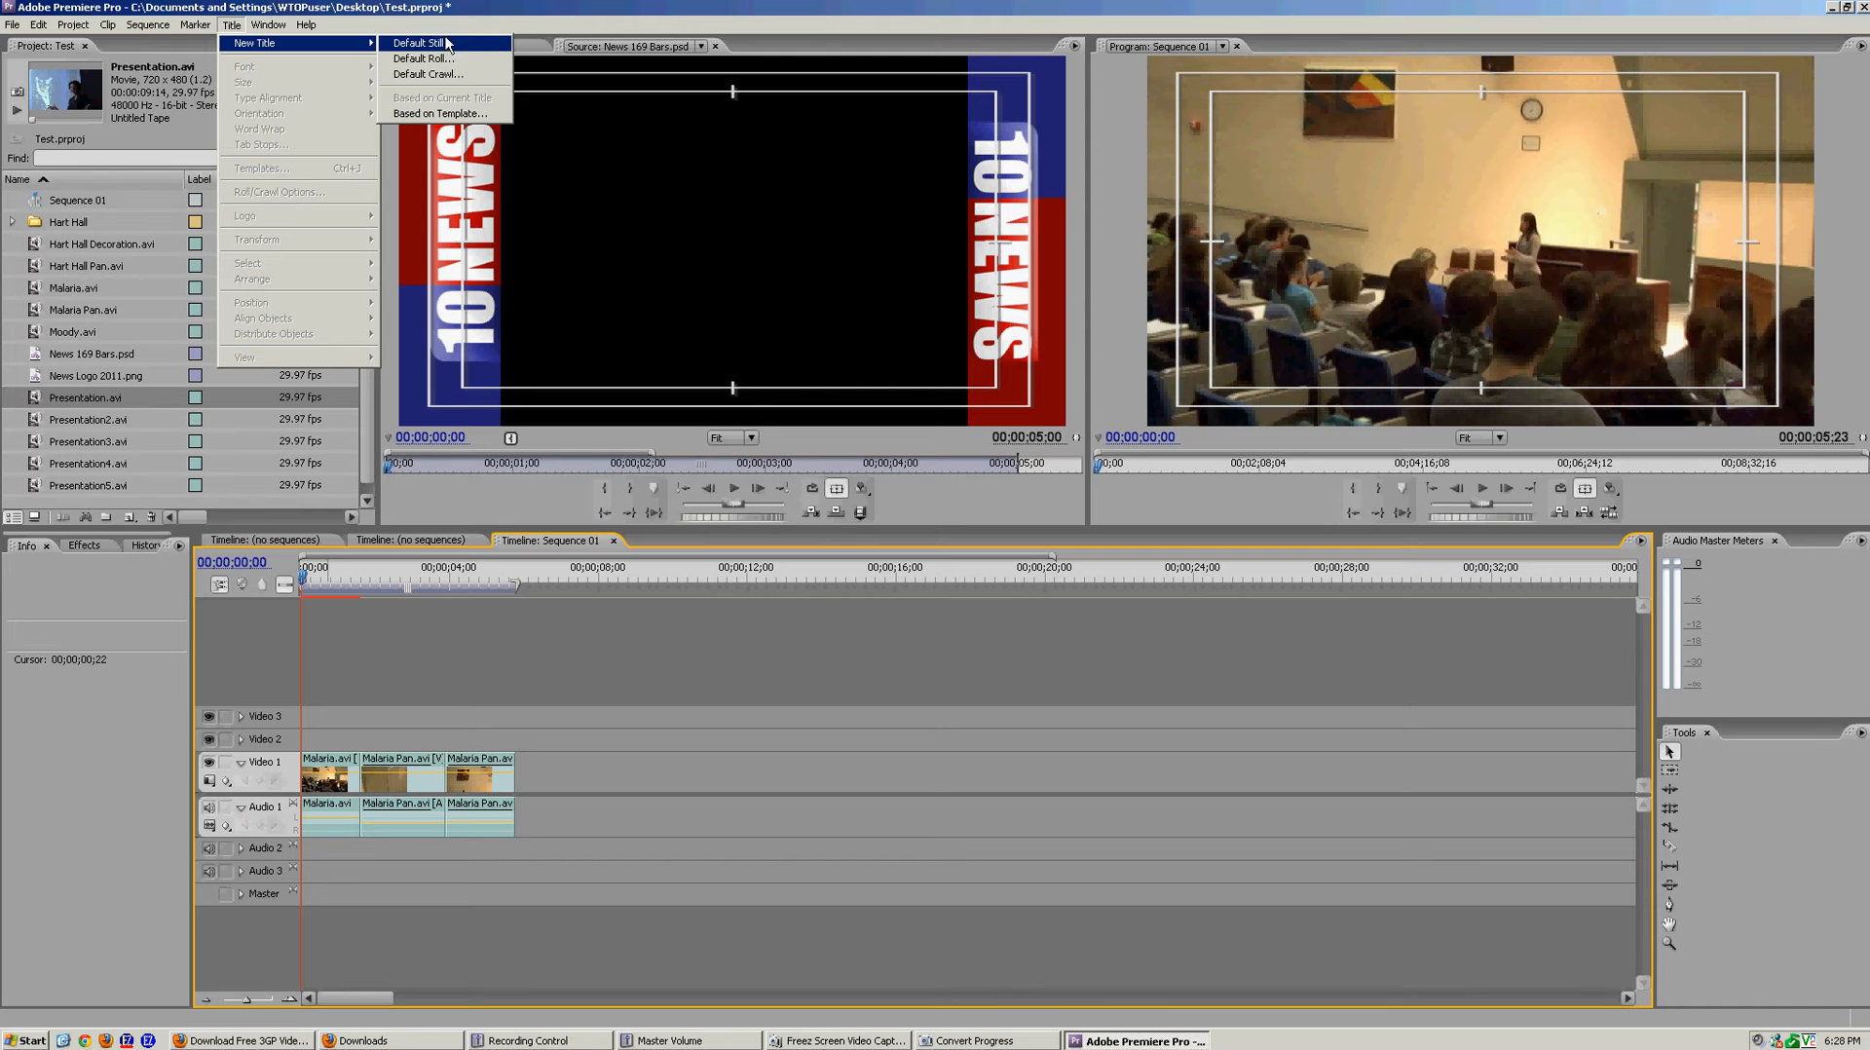
mouse_move(487, 47)
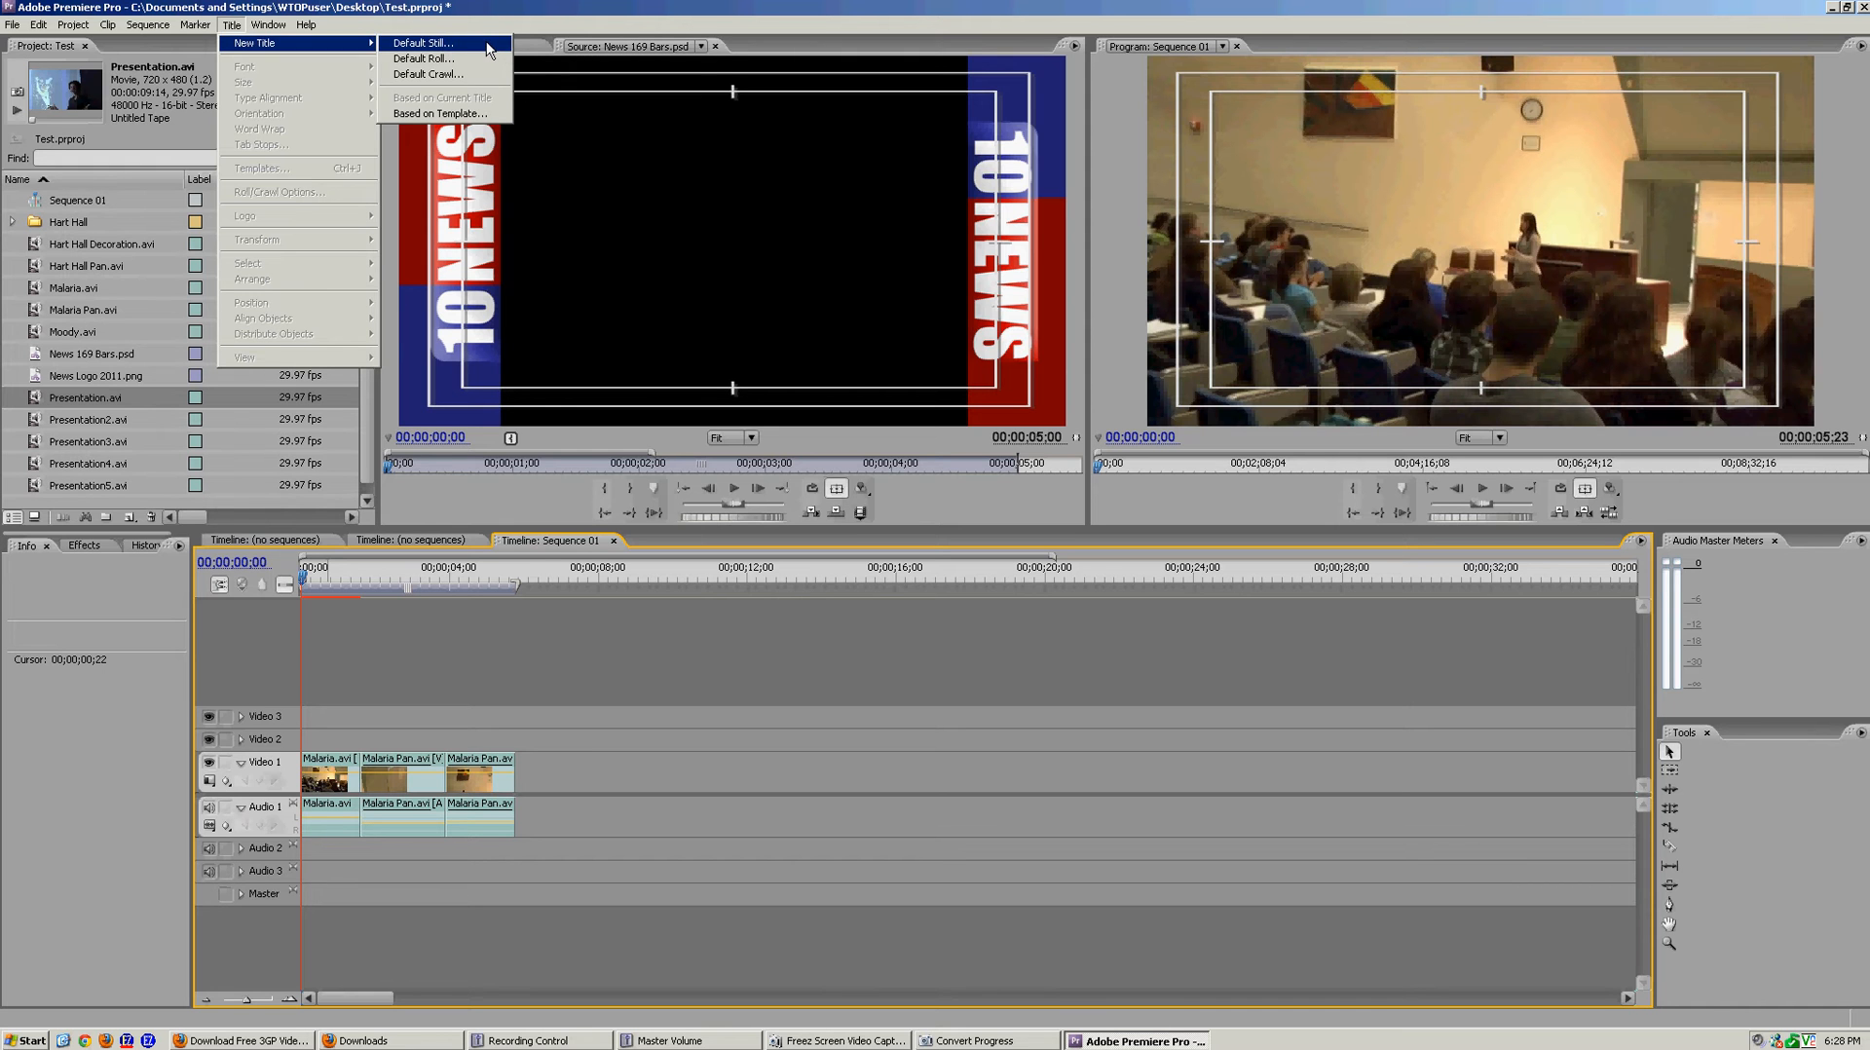
left_click(408, 43)
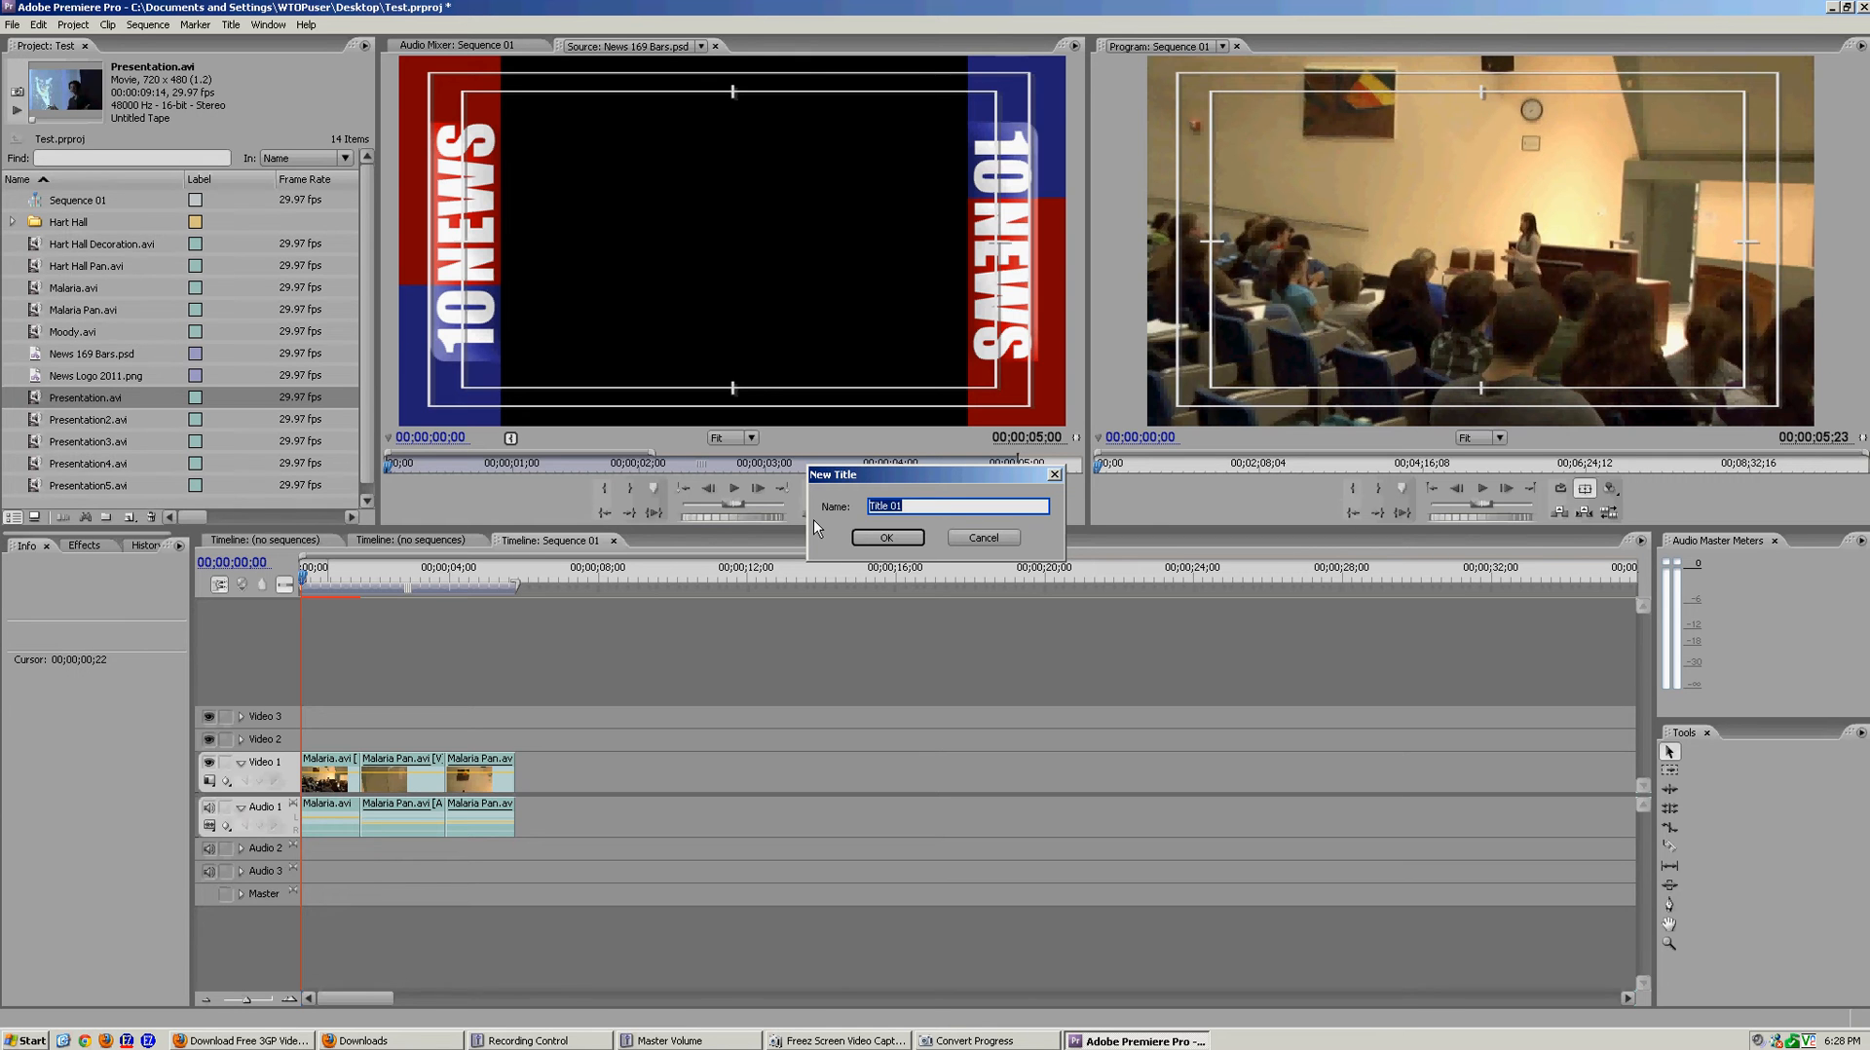
type("In")
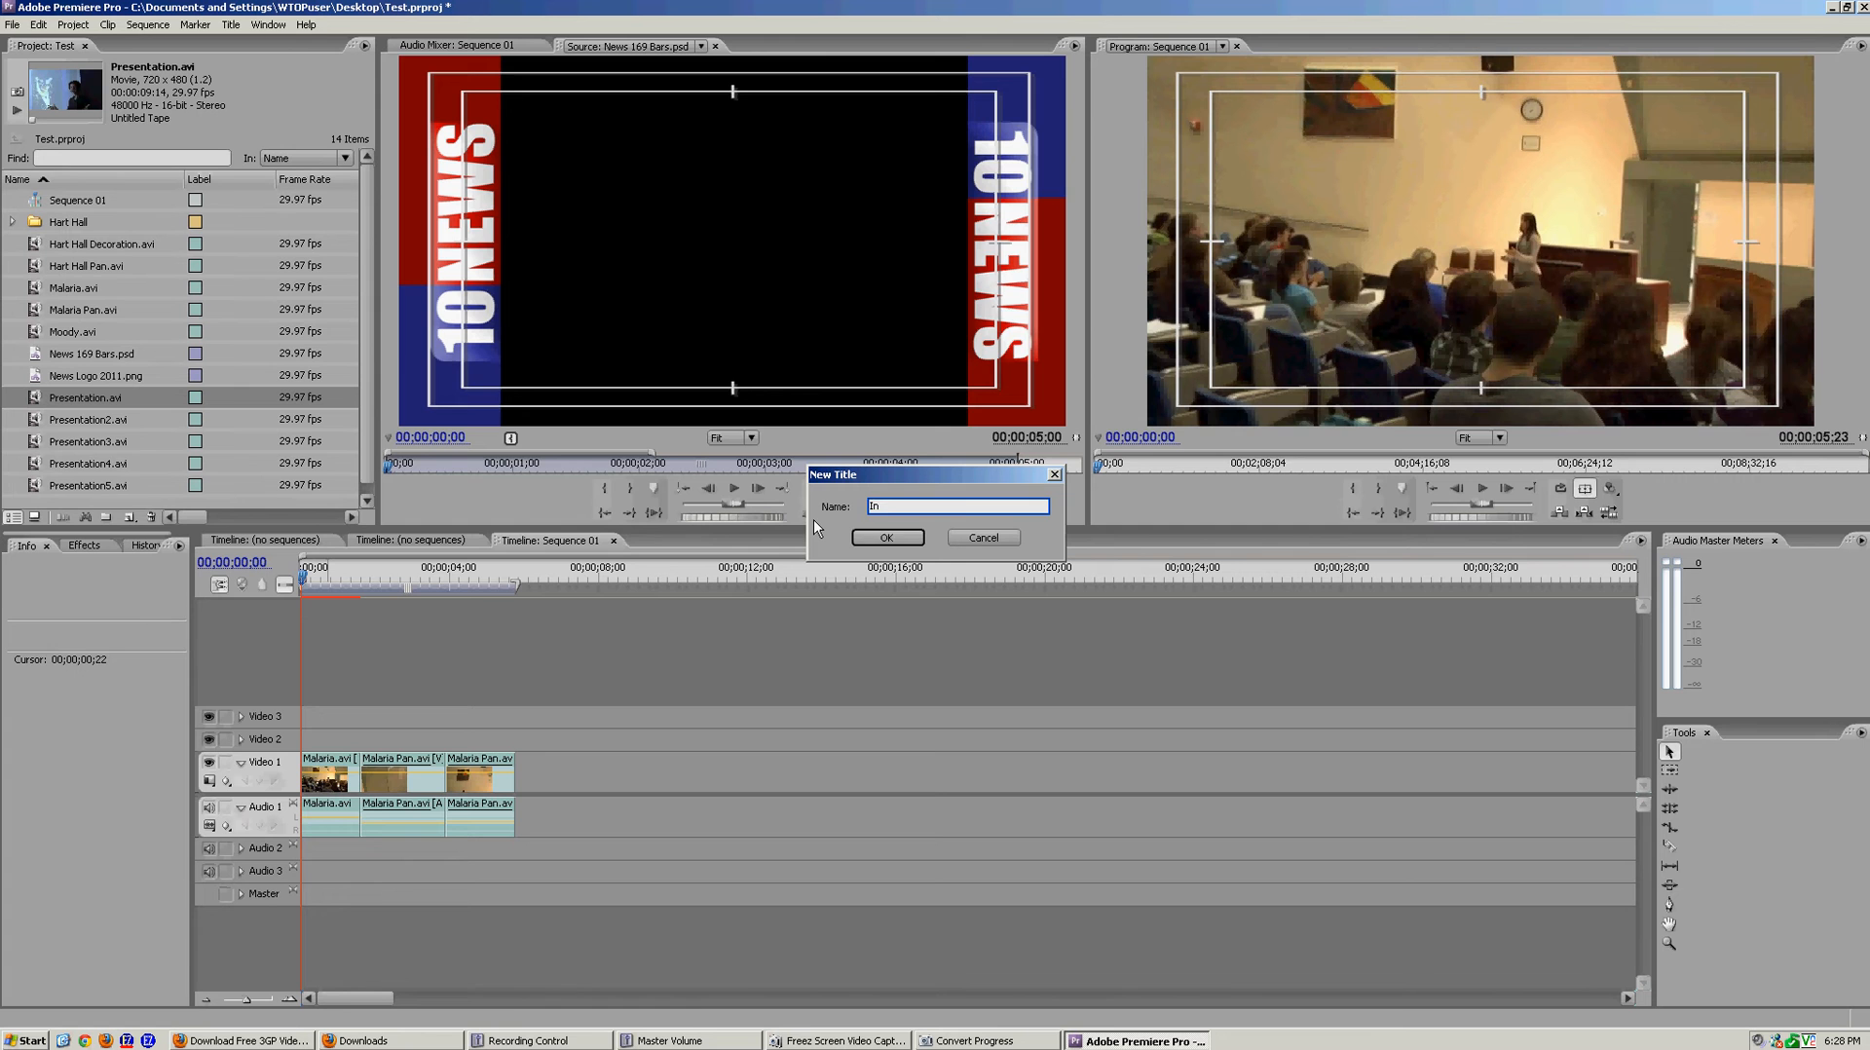
left_click(887, 537)
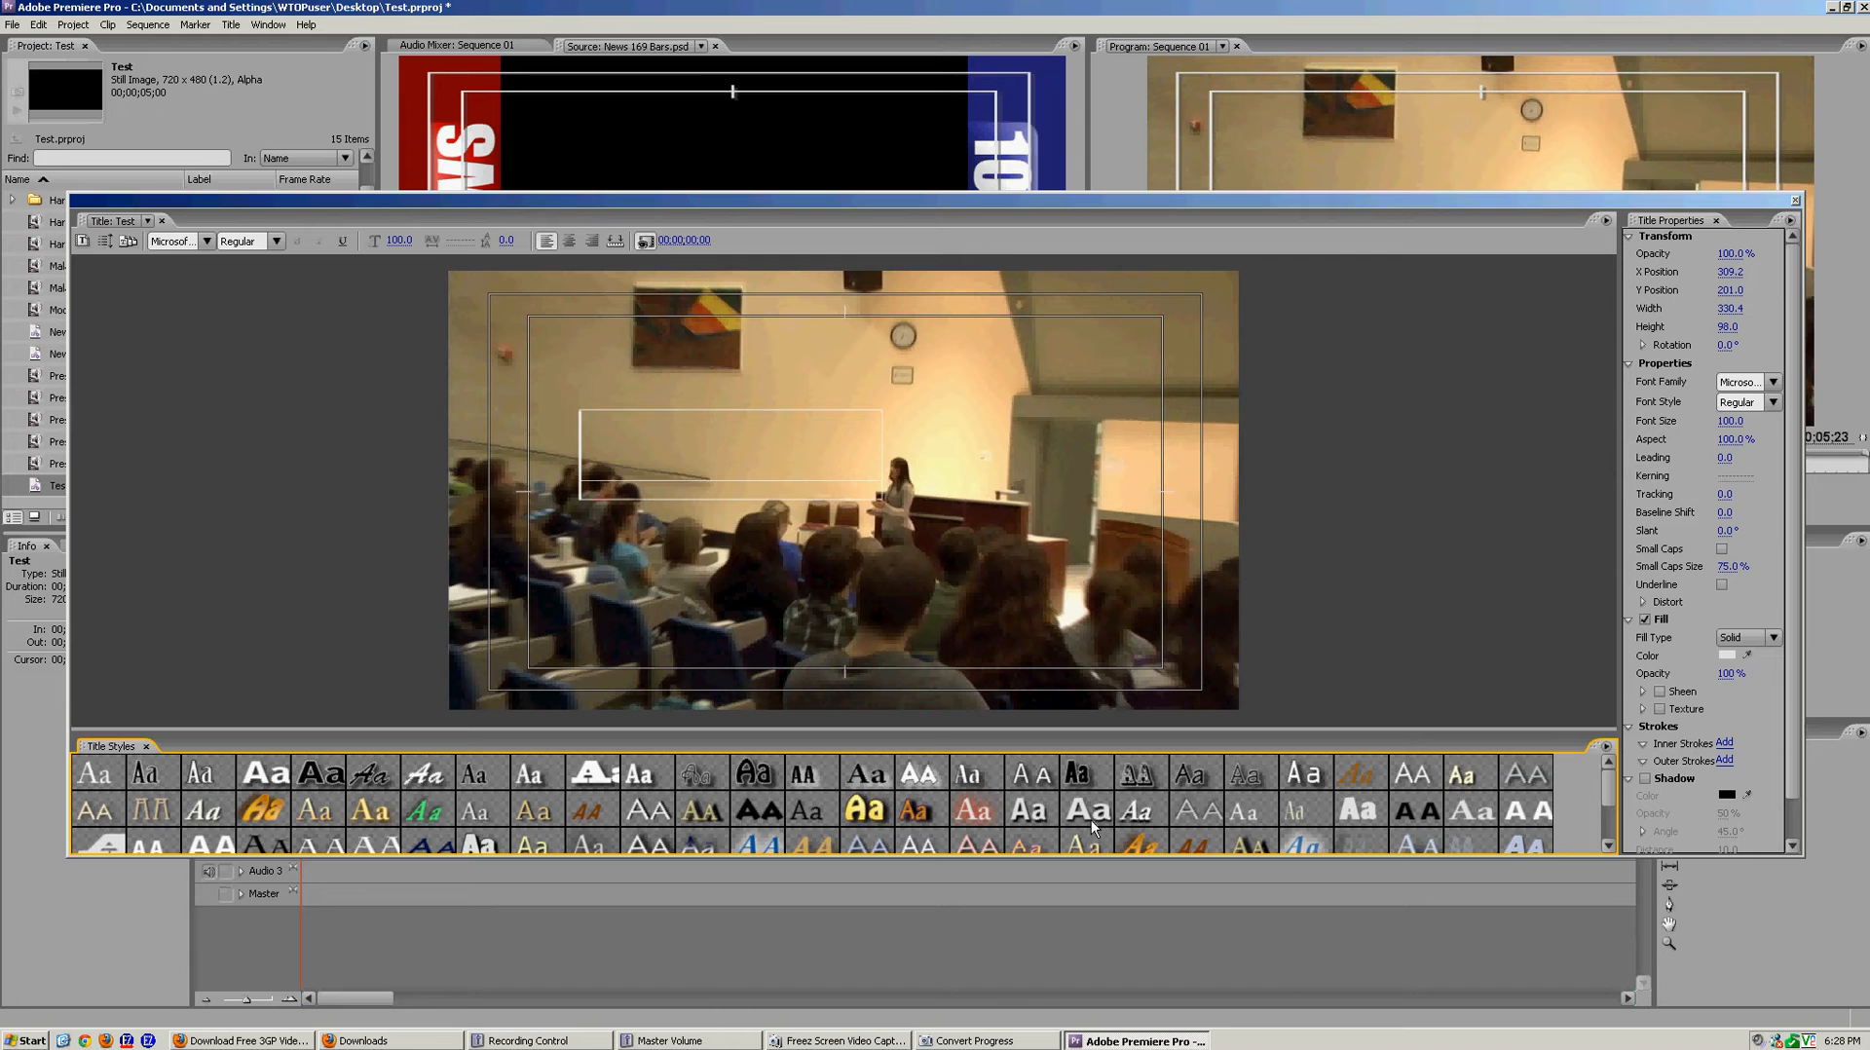
Step: Apply the gold, slanted Hobo Std gradient style from Title Styles
scroll("down", 3)
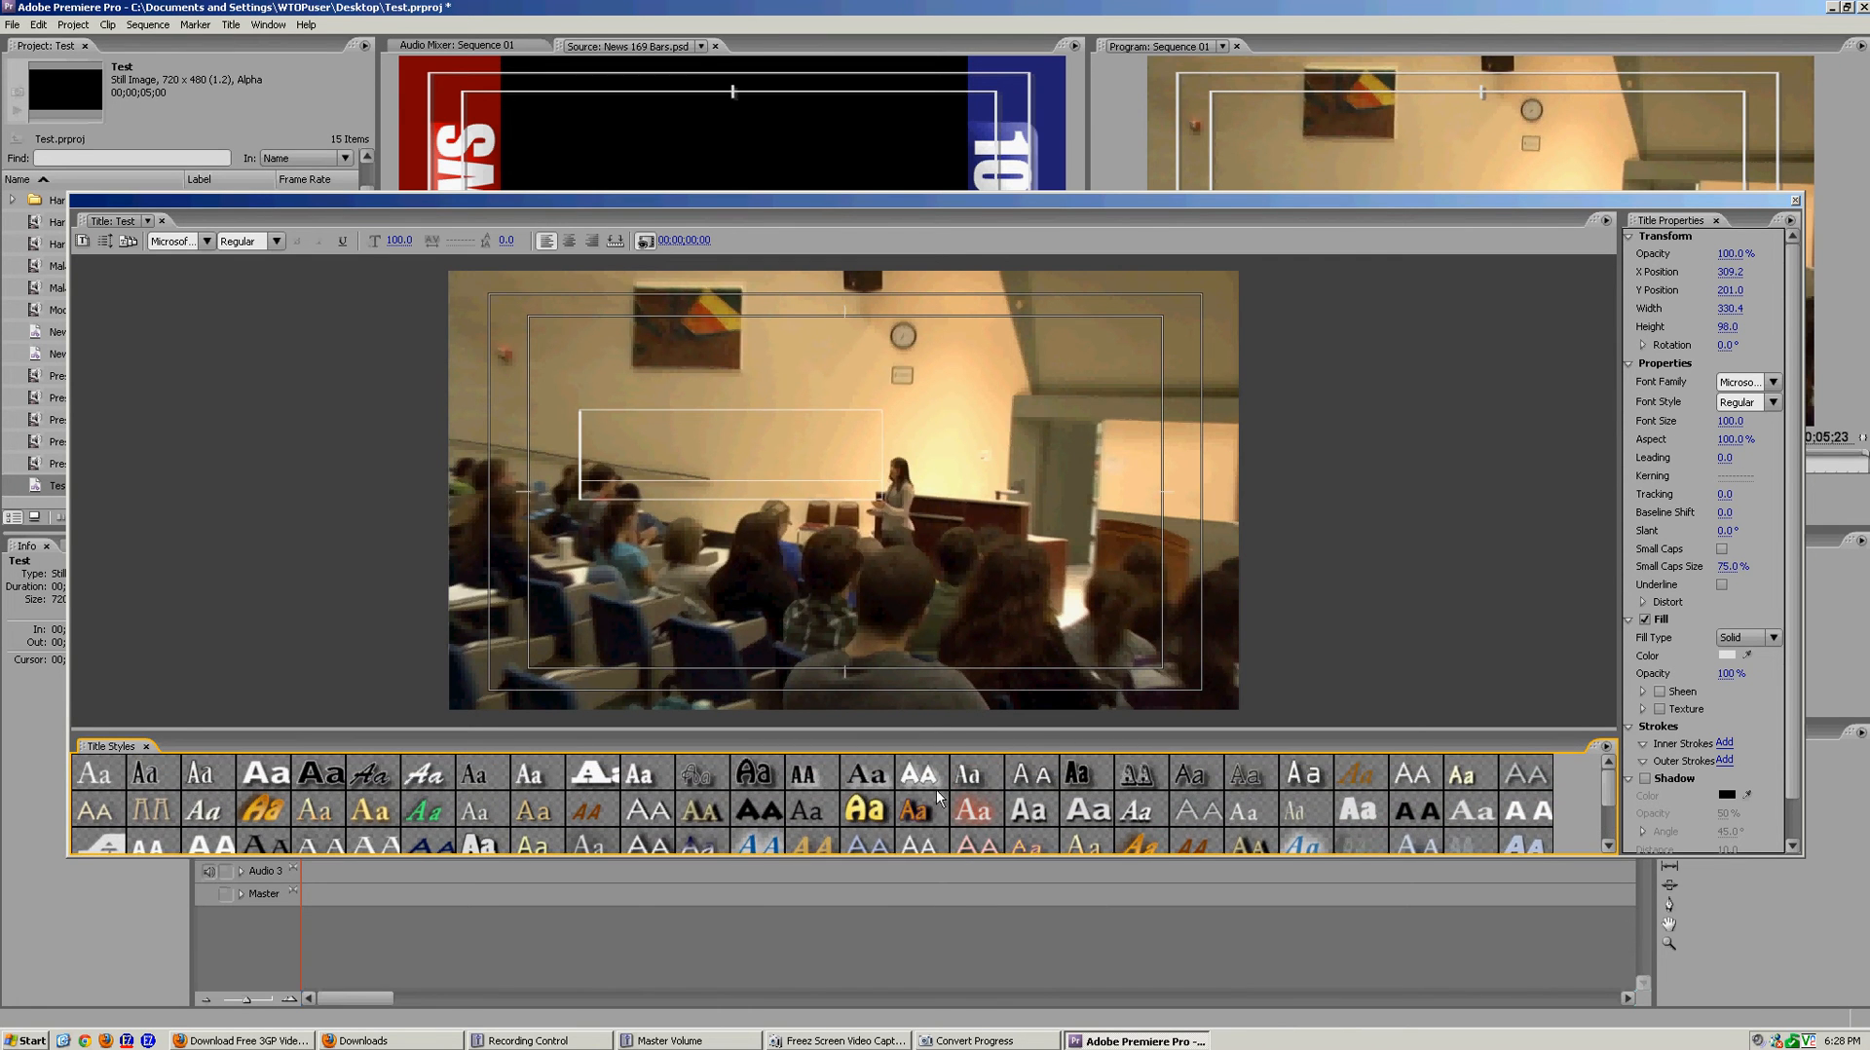
scroll("down", 3)
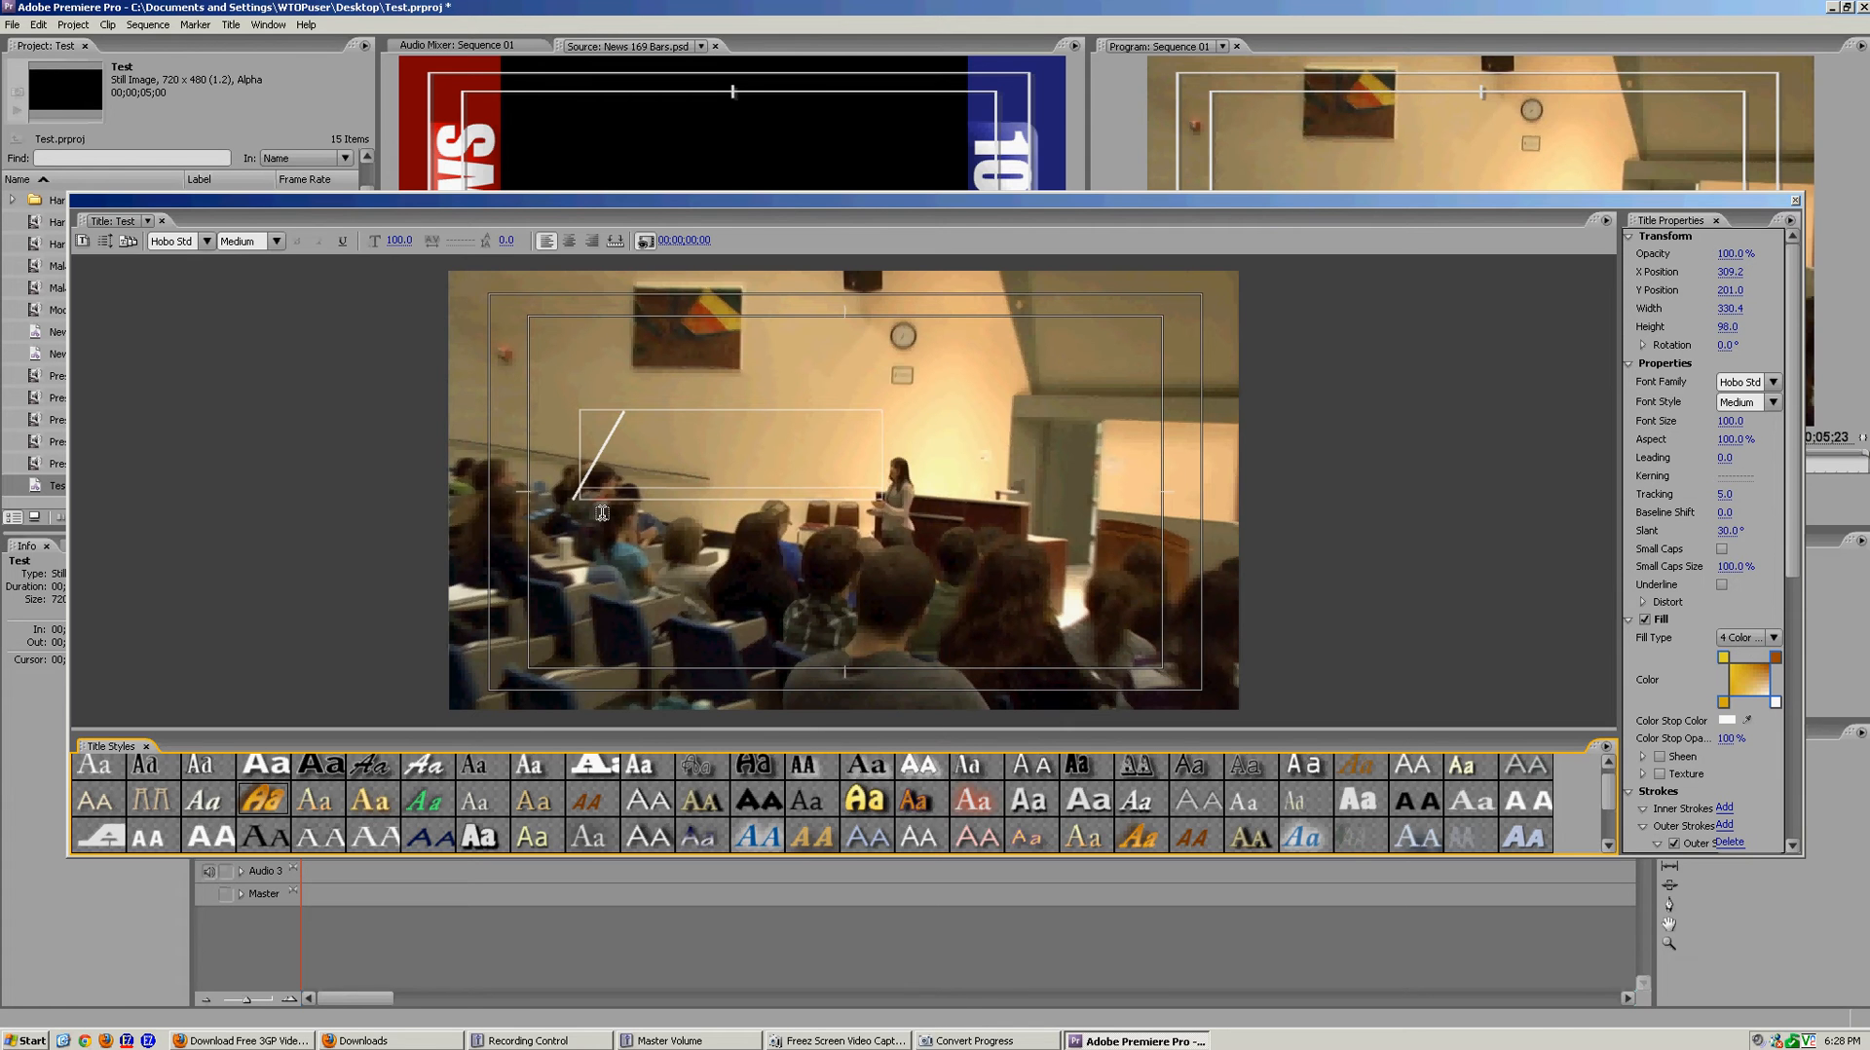
mouse_move(601, 514)
type("Test")
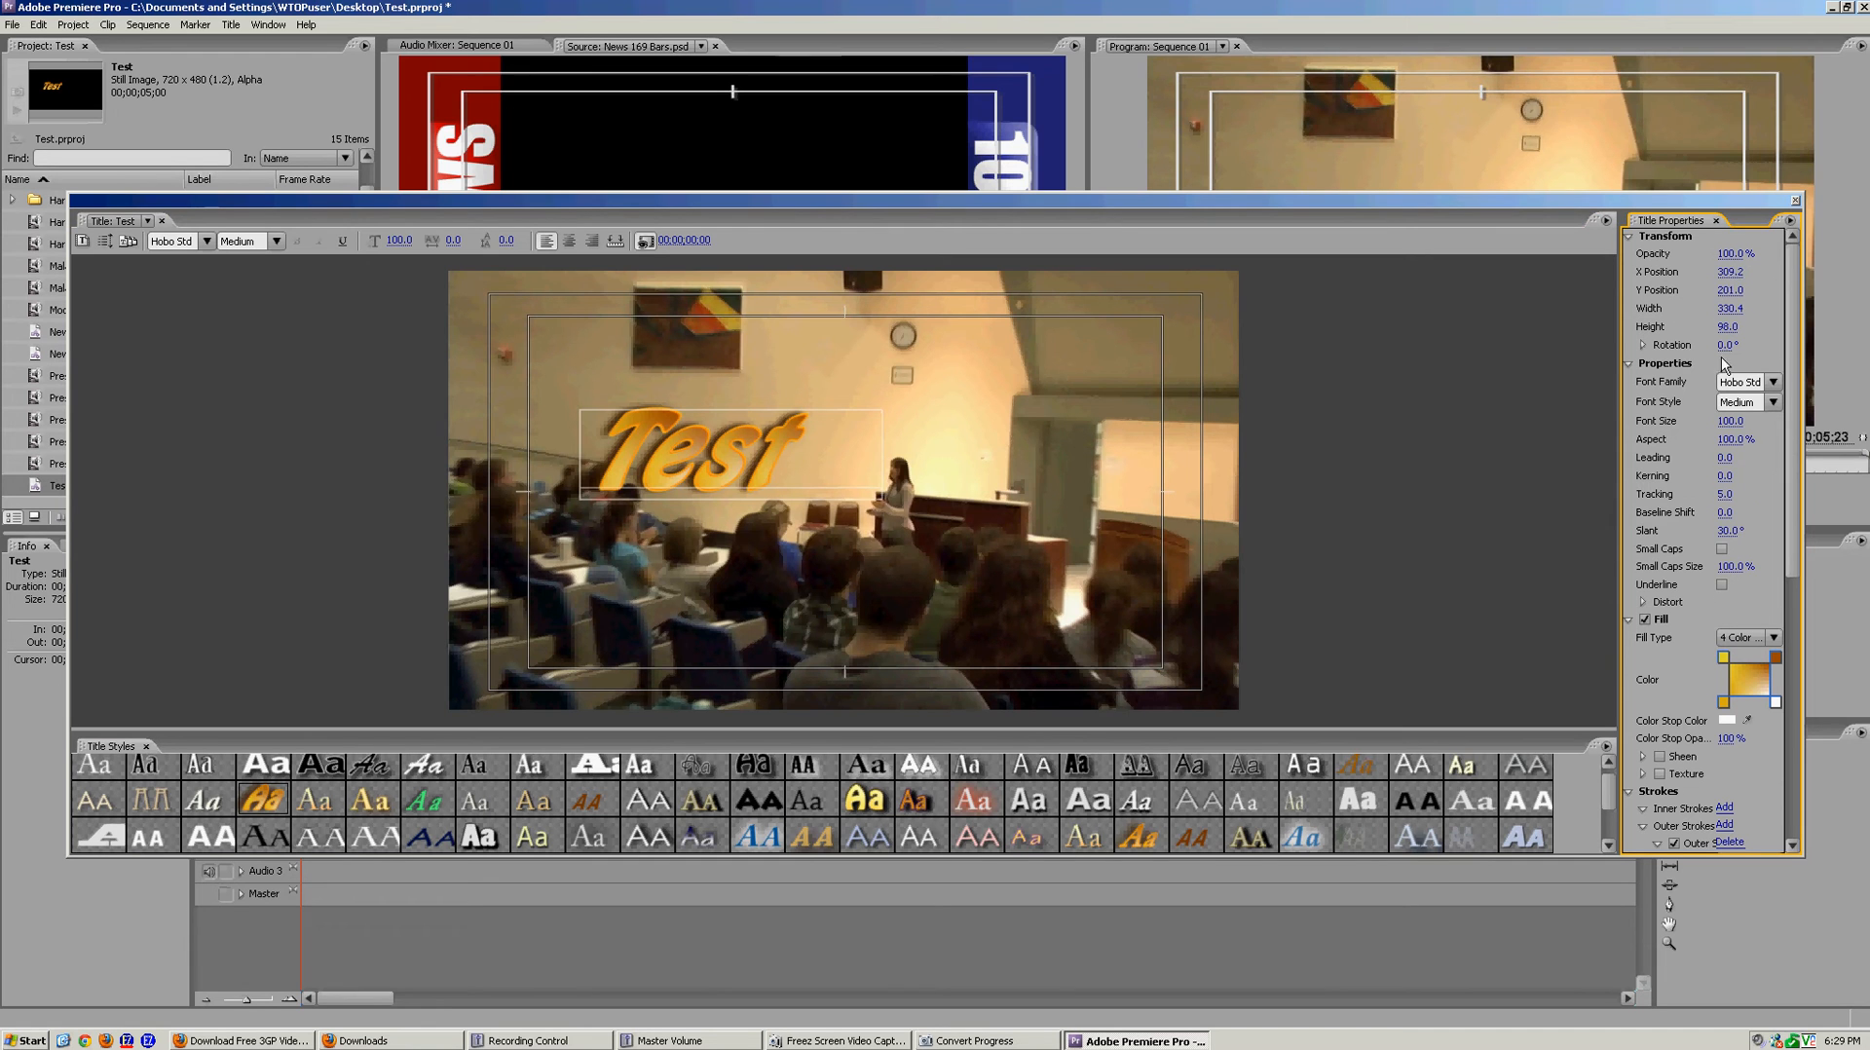
Step: Type 'Test', shrink it to size 69, and move it toward the upper left
left_click_drag(1731, 271, 1705, 271)
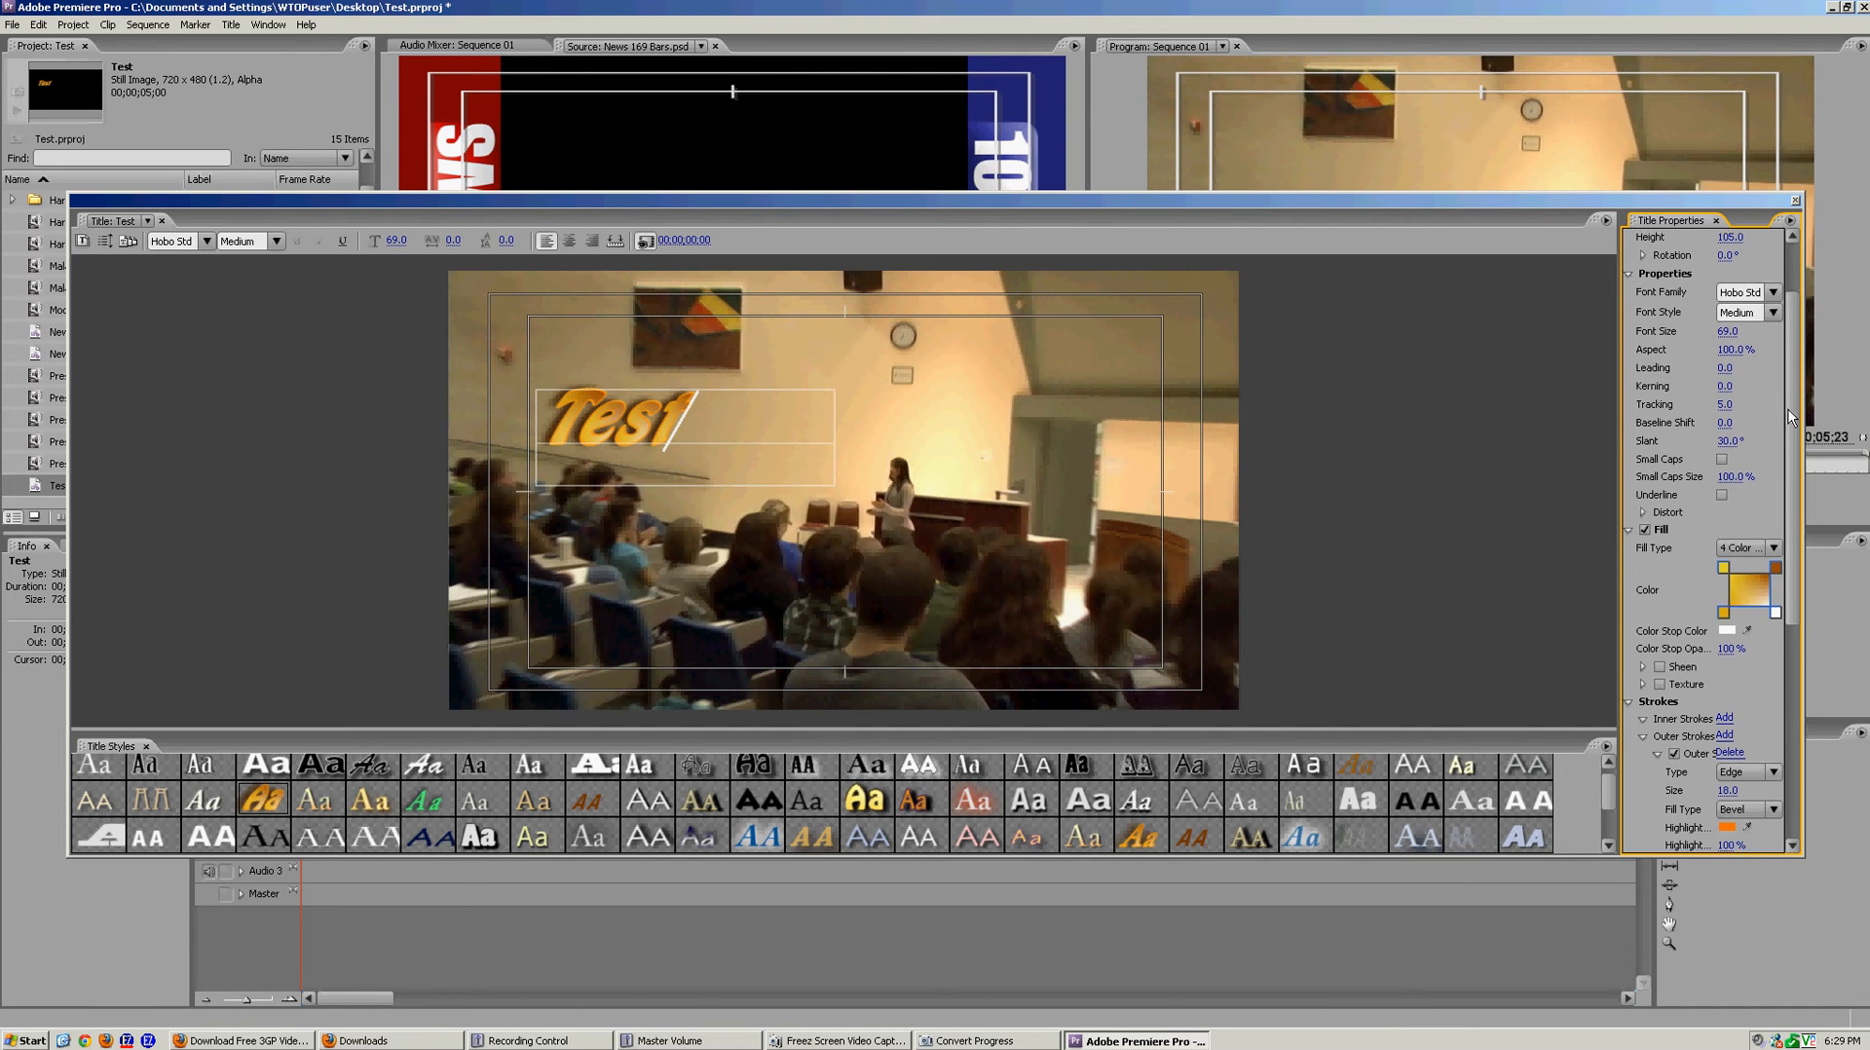
scroll("down", 3)
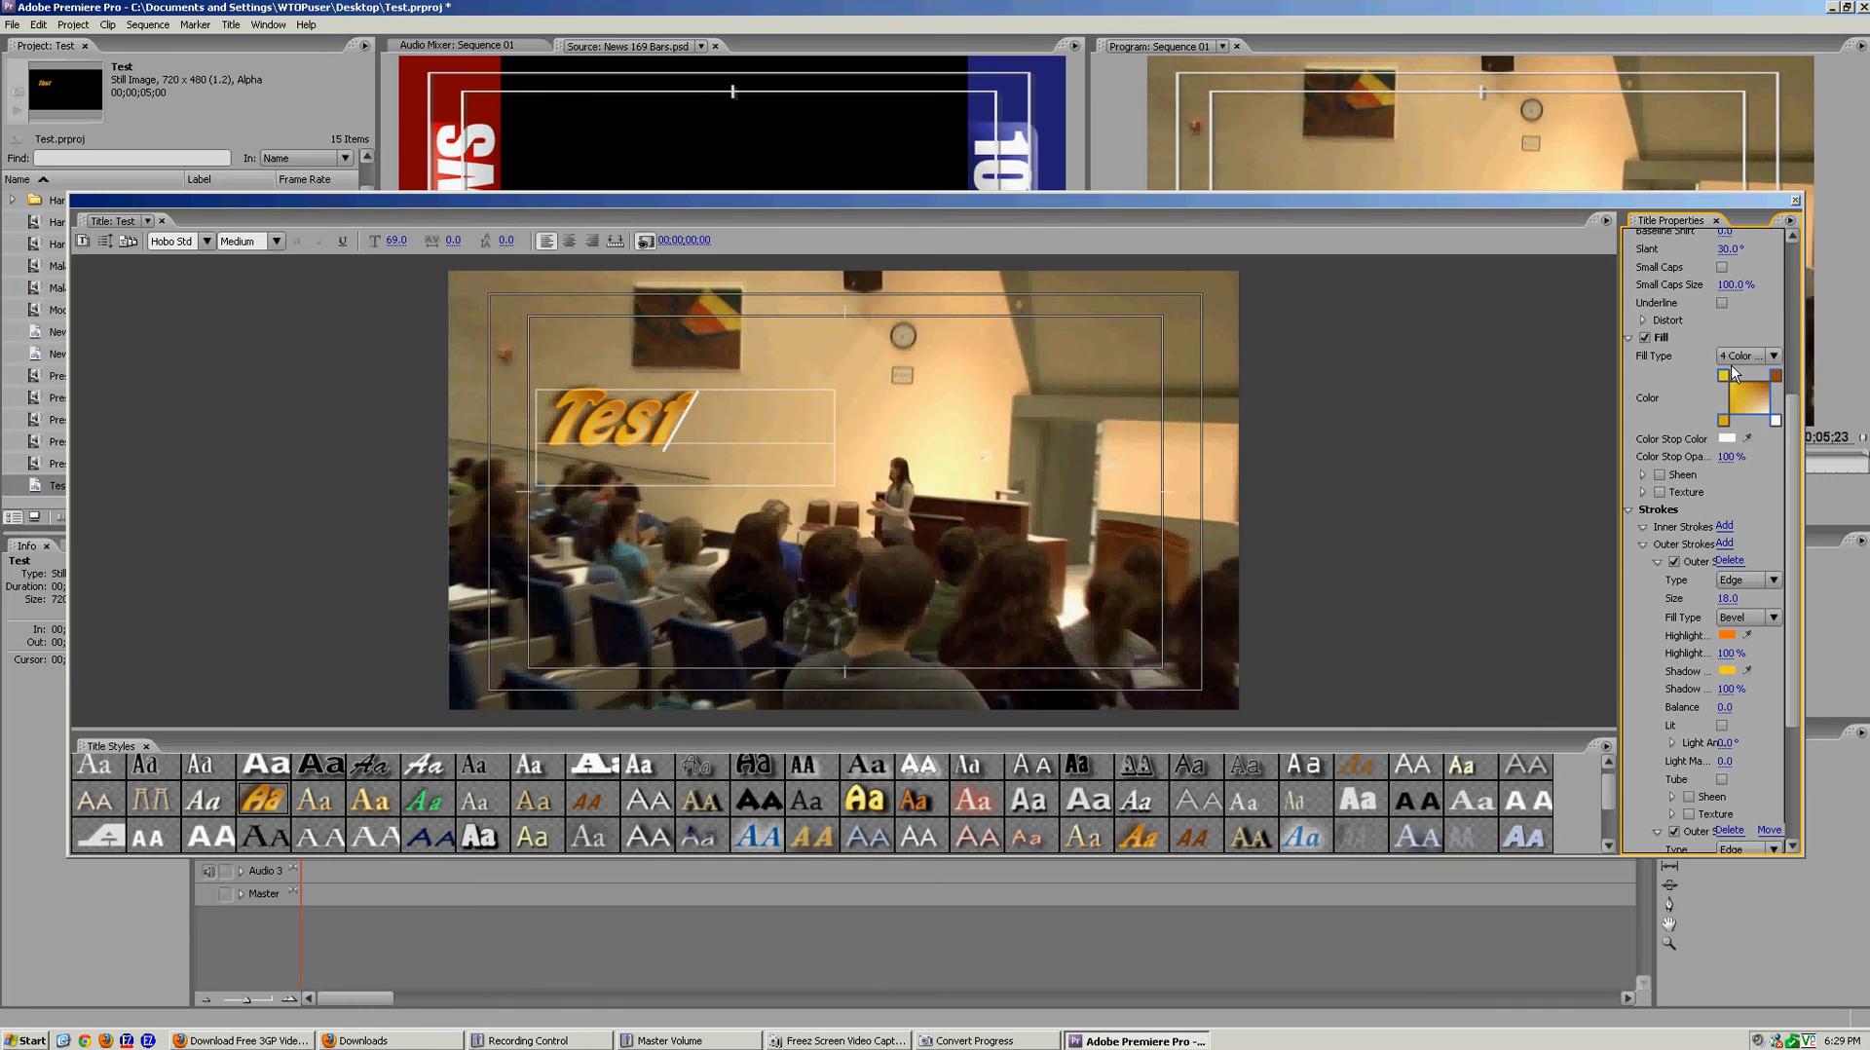
Step: Recolour every stop of the 4 Color Gradient fill from gold to blue
left_click(1773, 356)
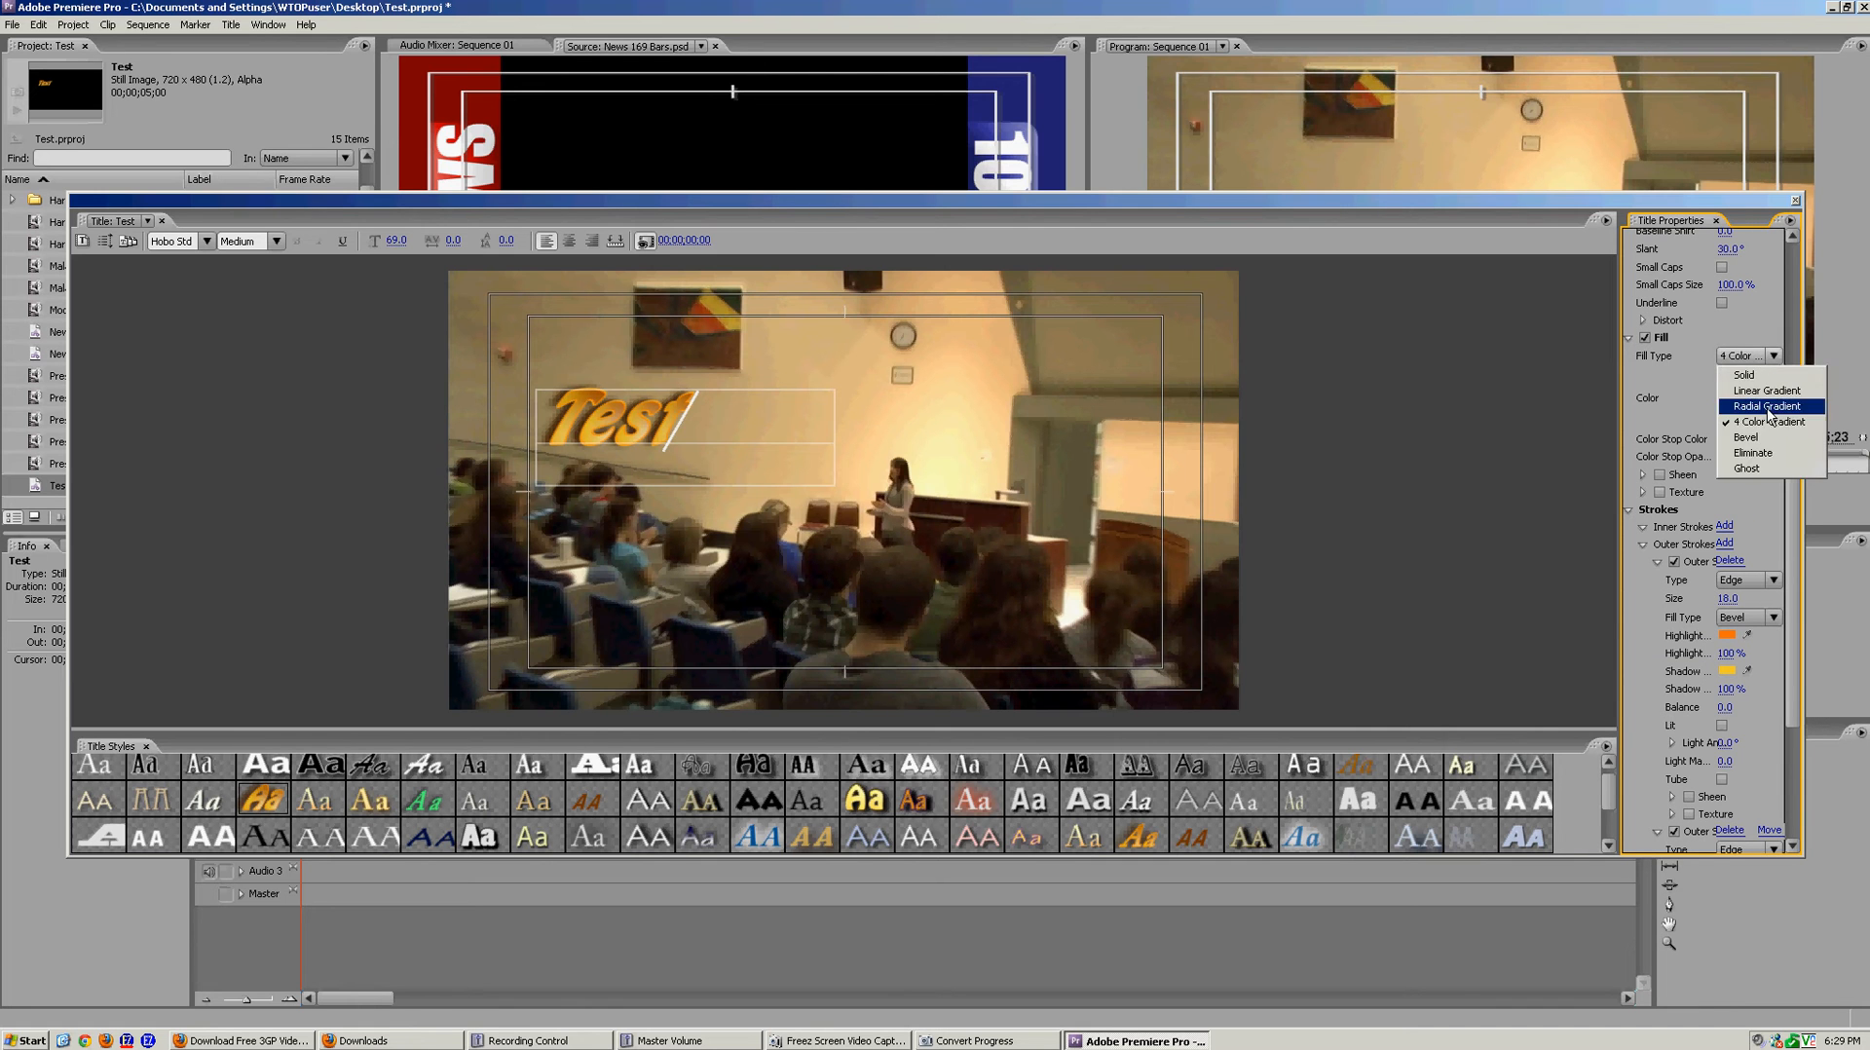
left_click(1770, 421)
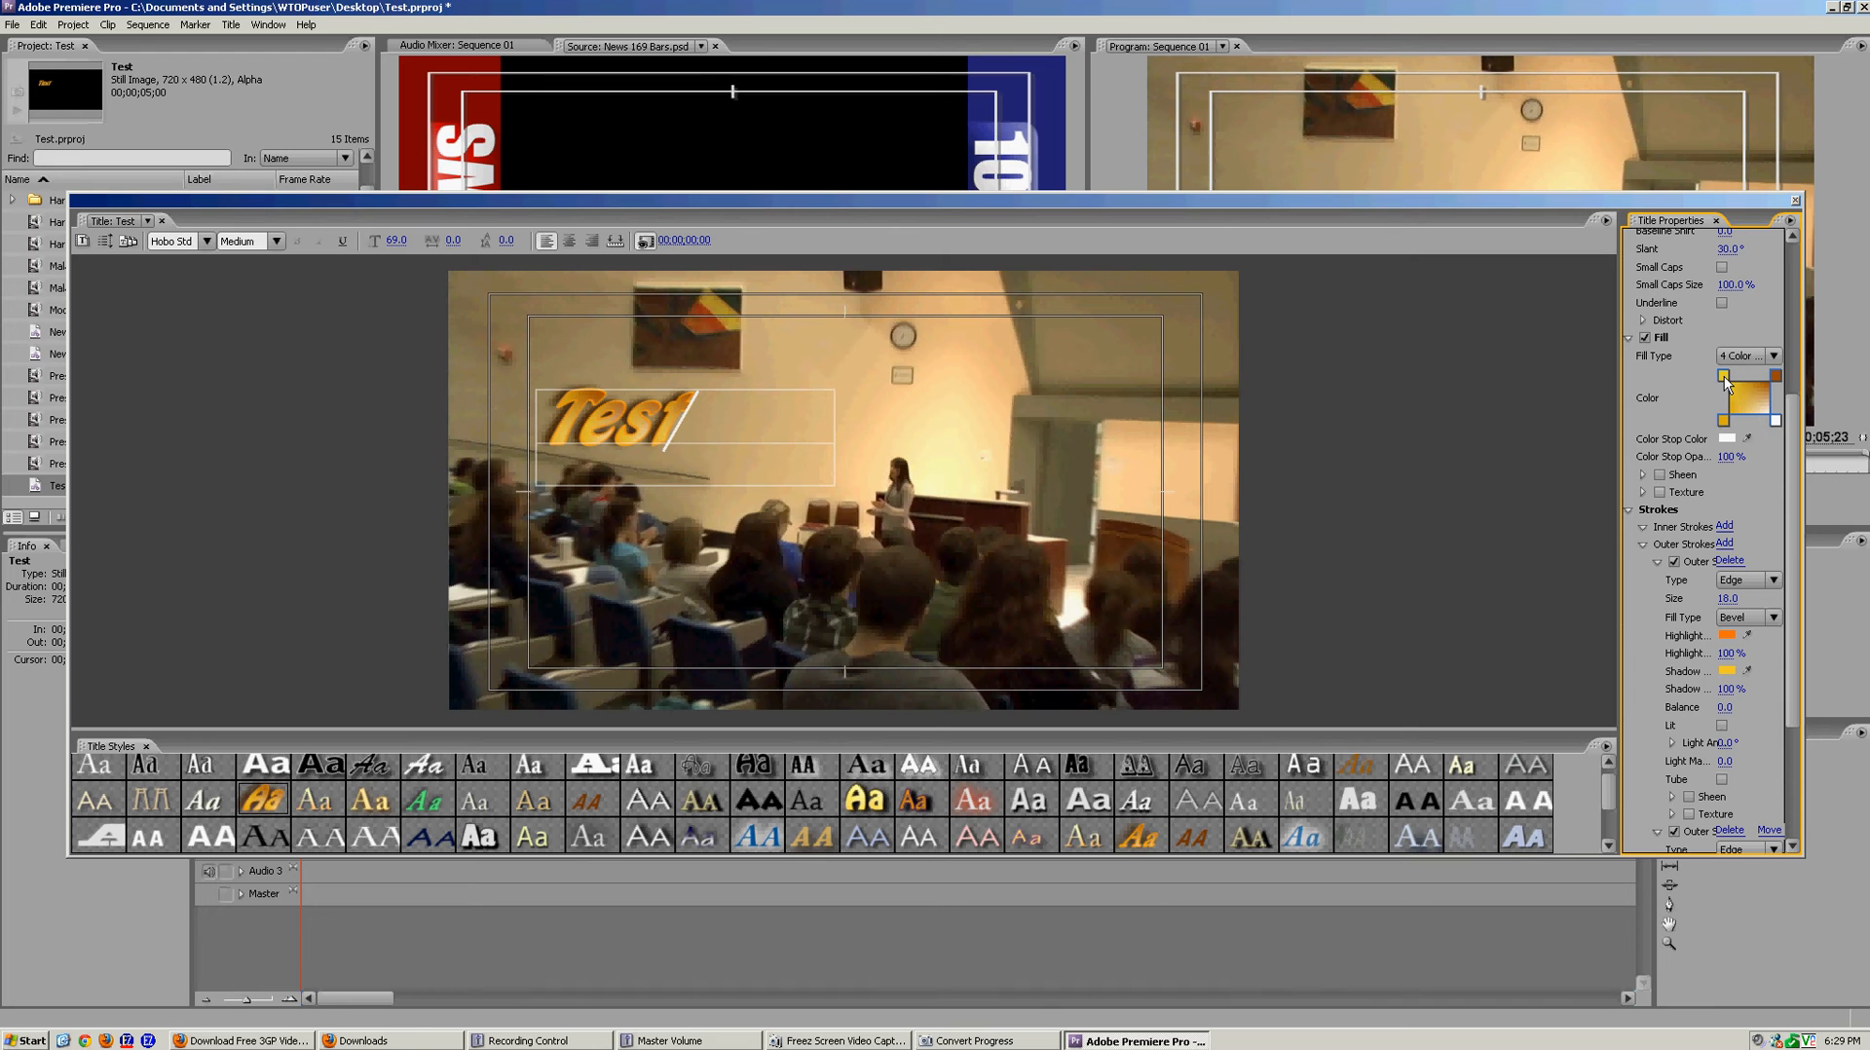
left_click(1725, 377)
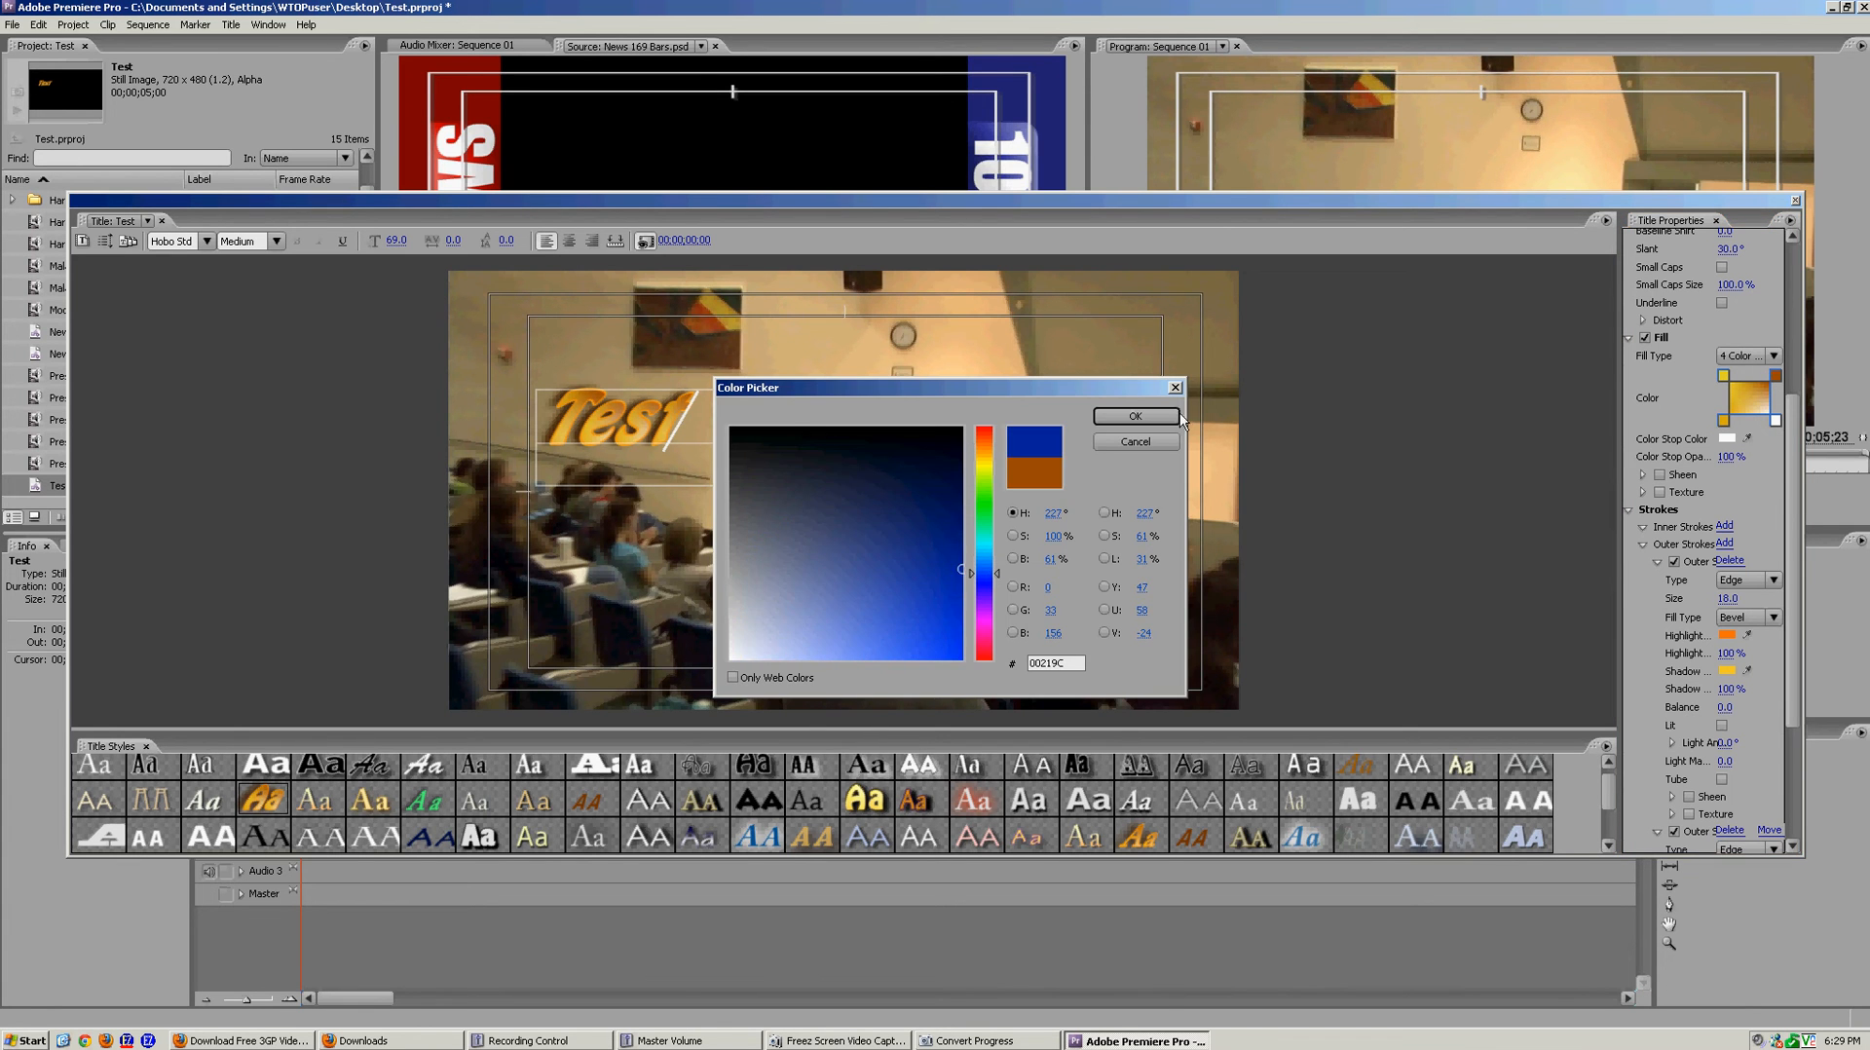
left_click(1133, 415)
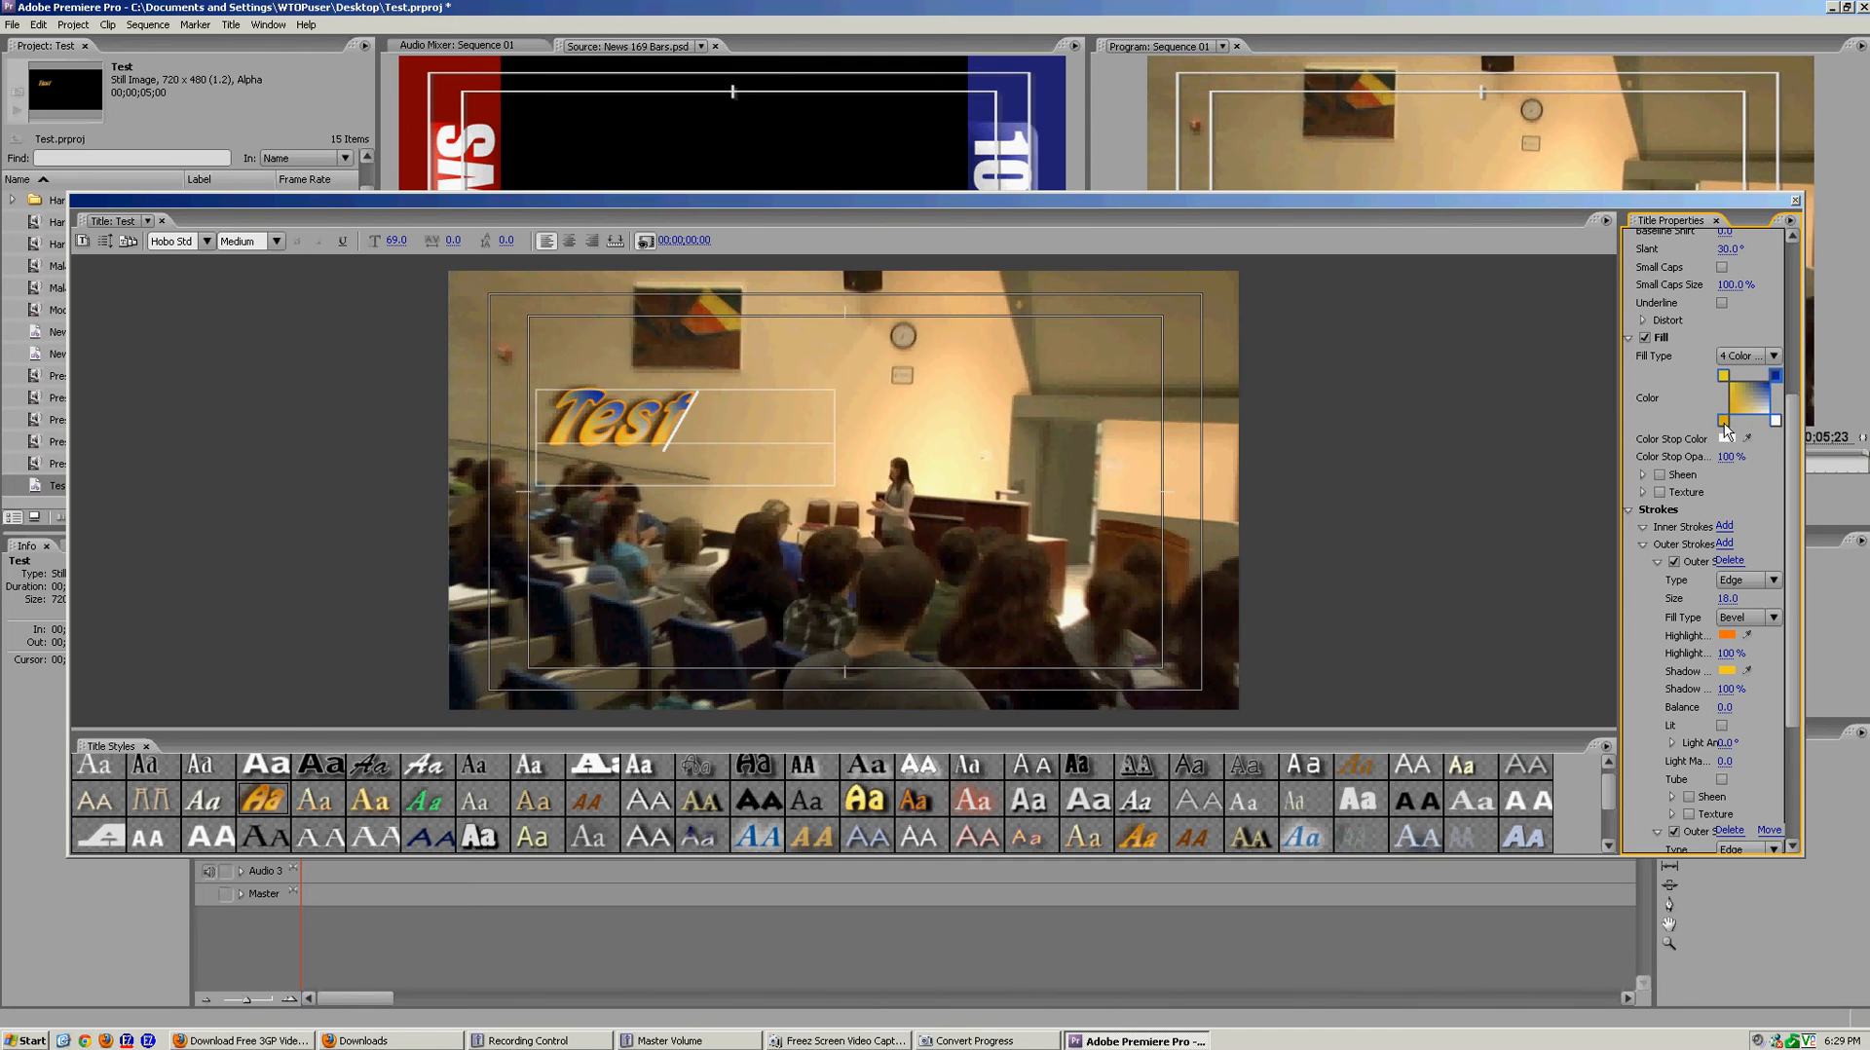
left_click(1725, 410)
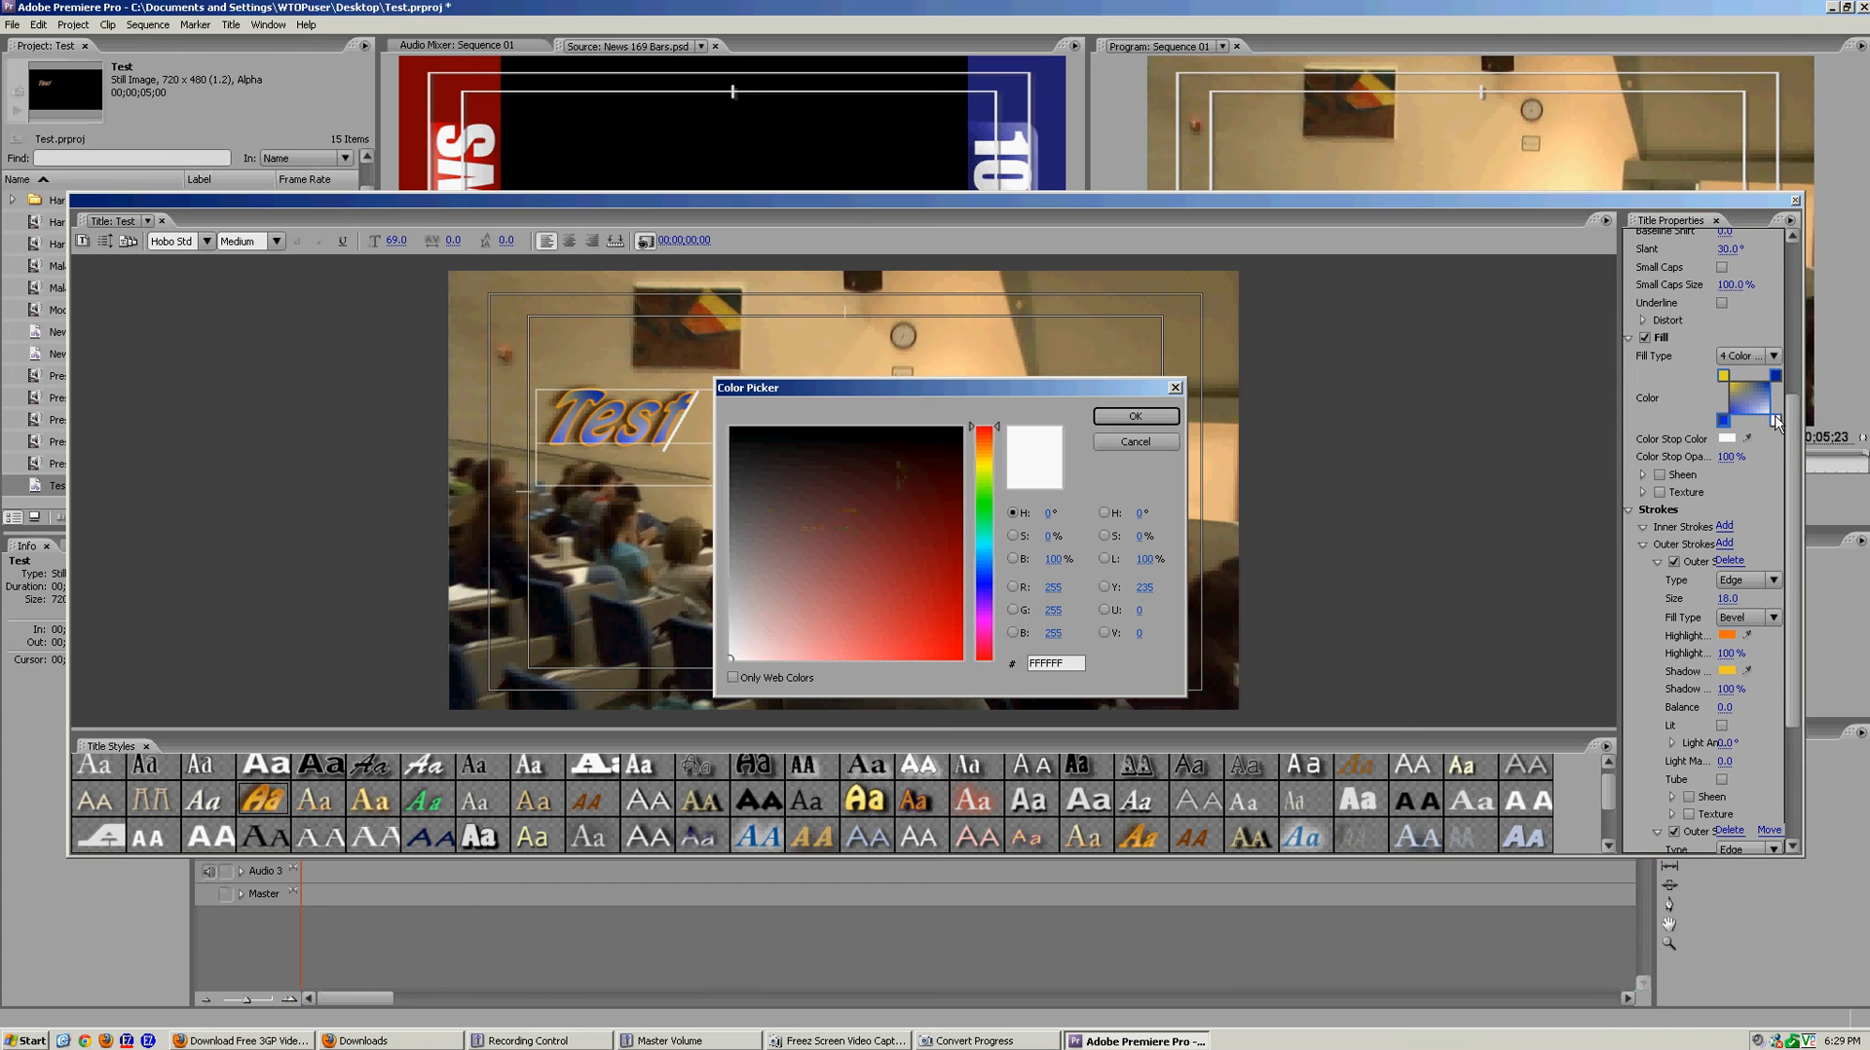
left_click(914, 558)
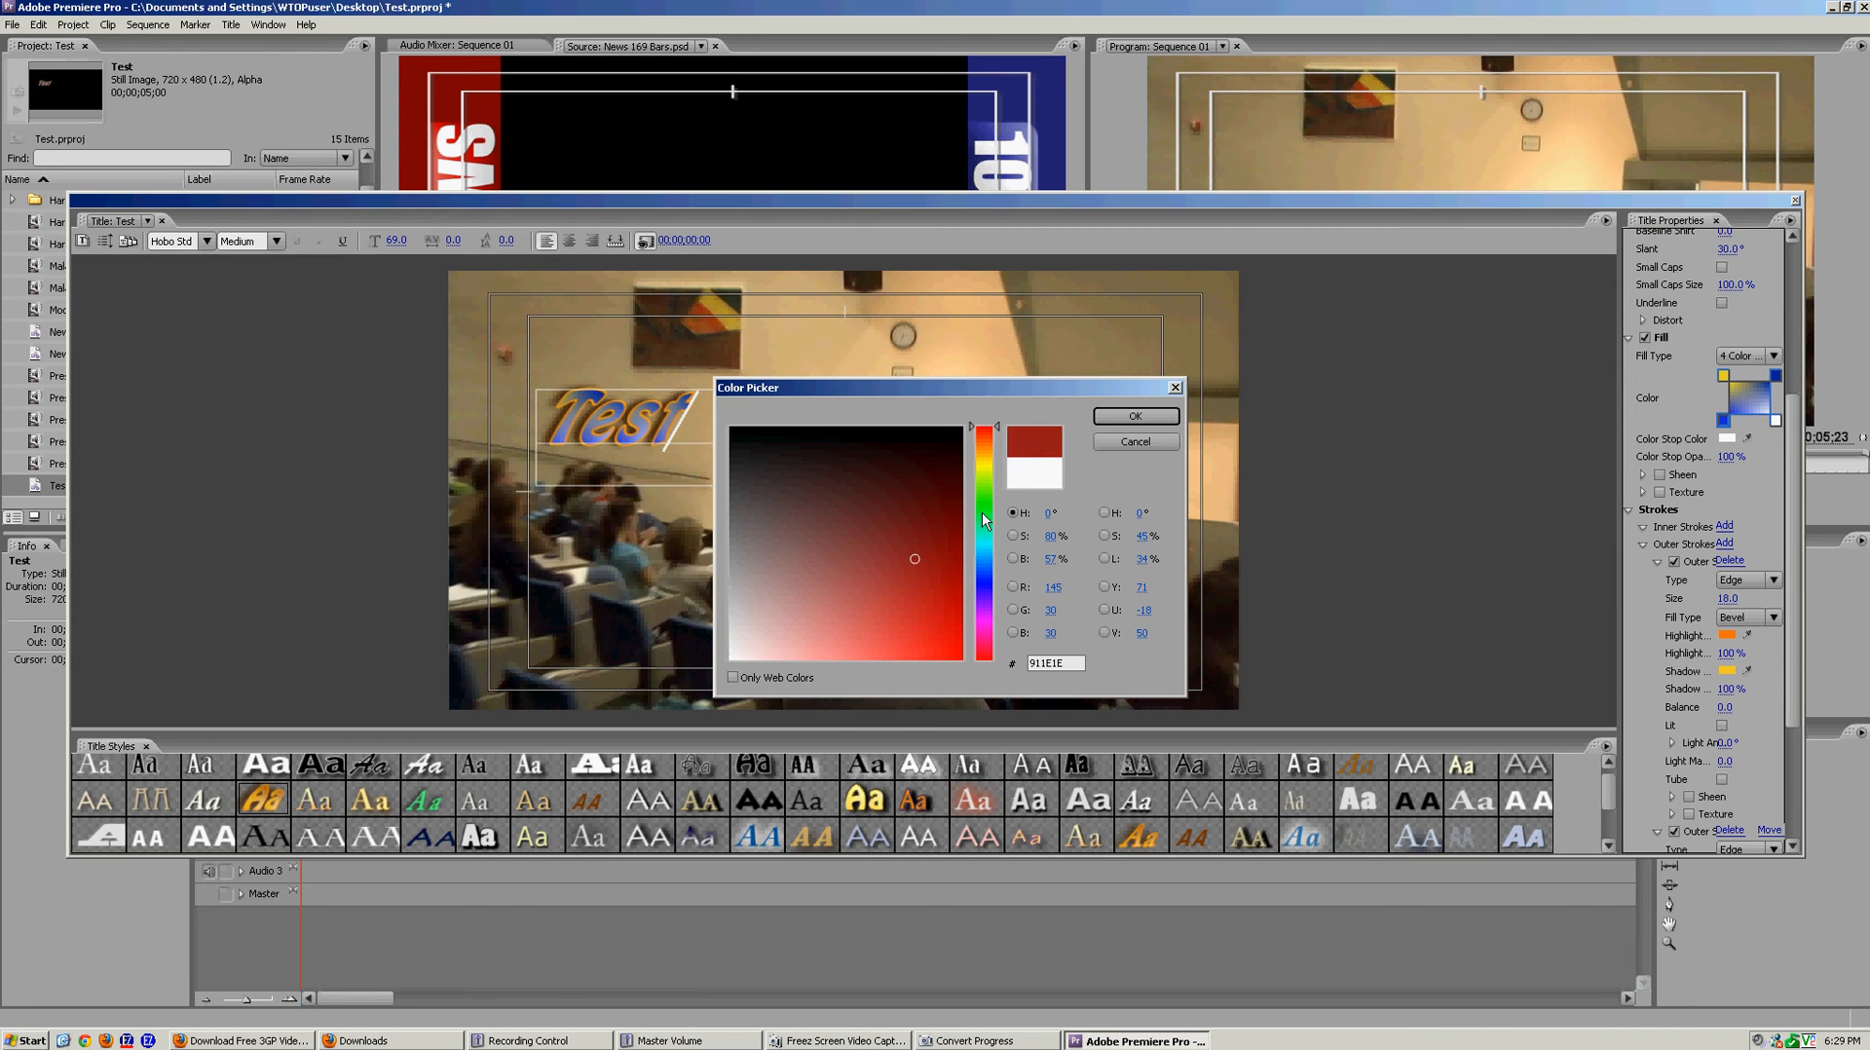
left_click(1133, 415)
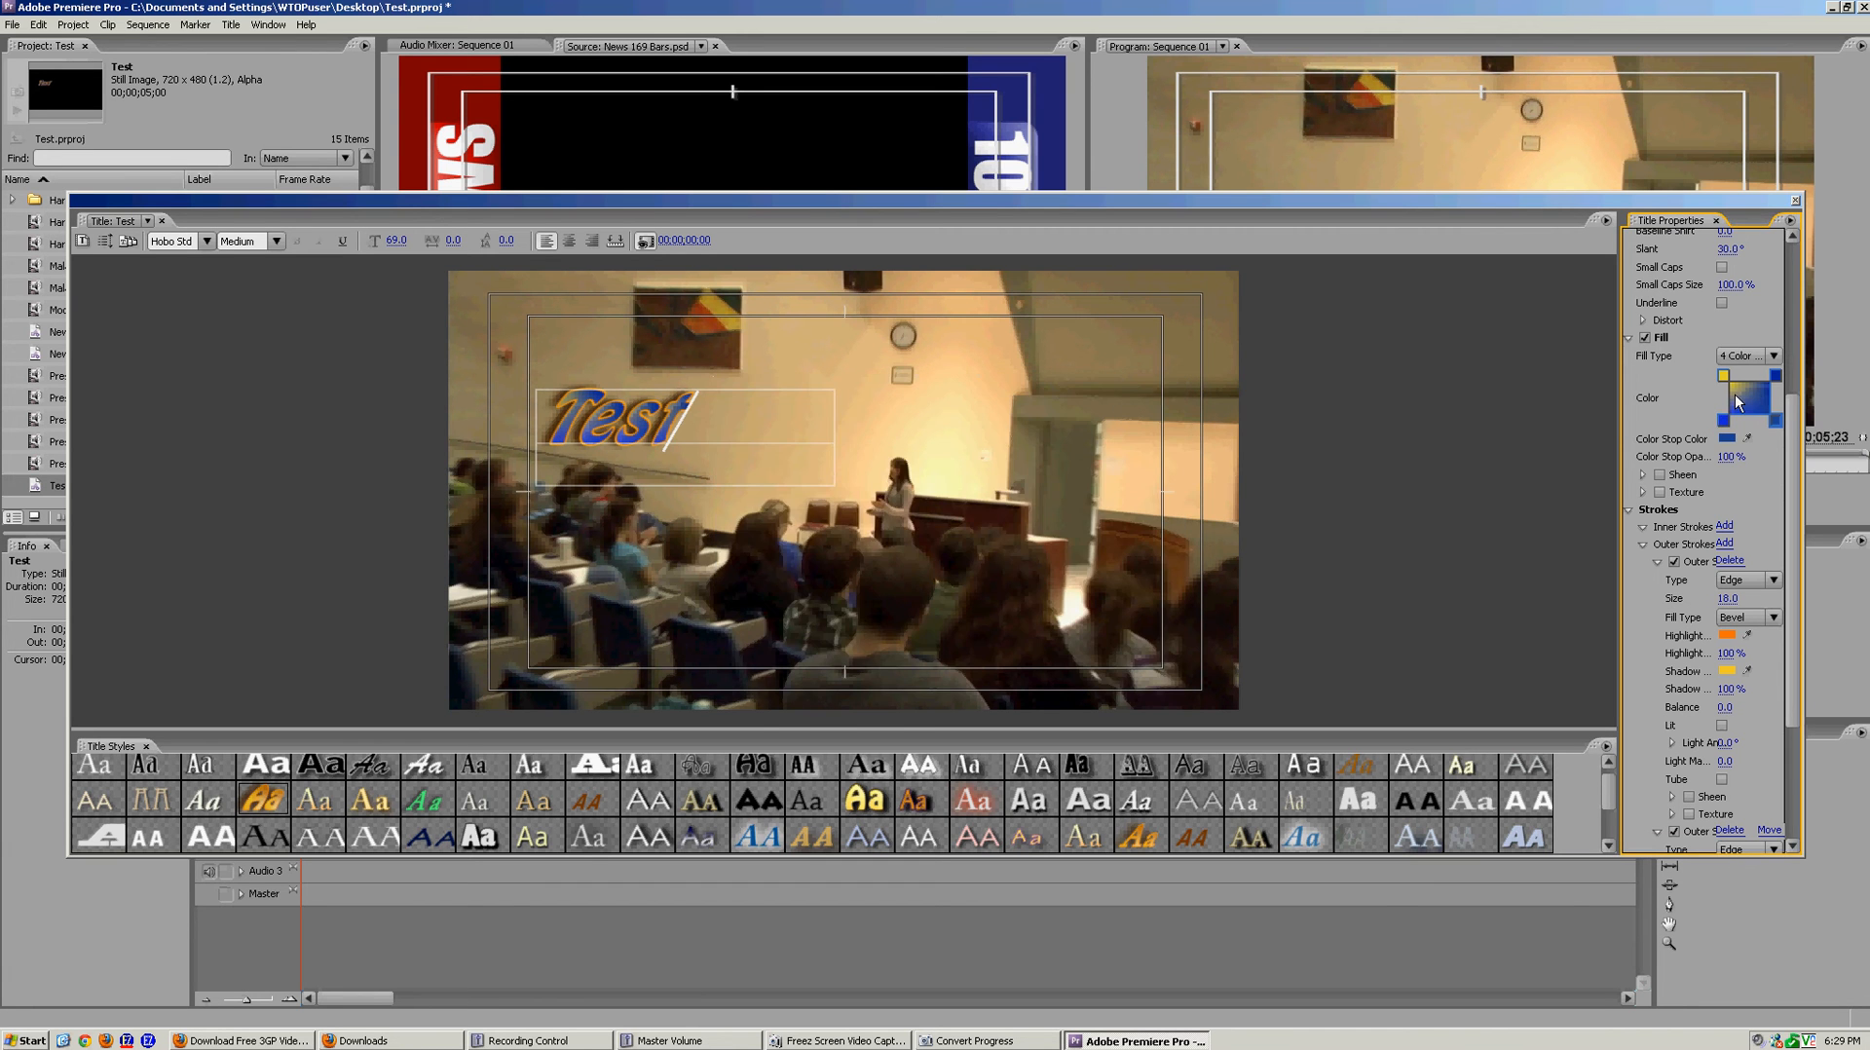
left_click(1737, 403)
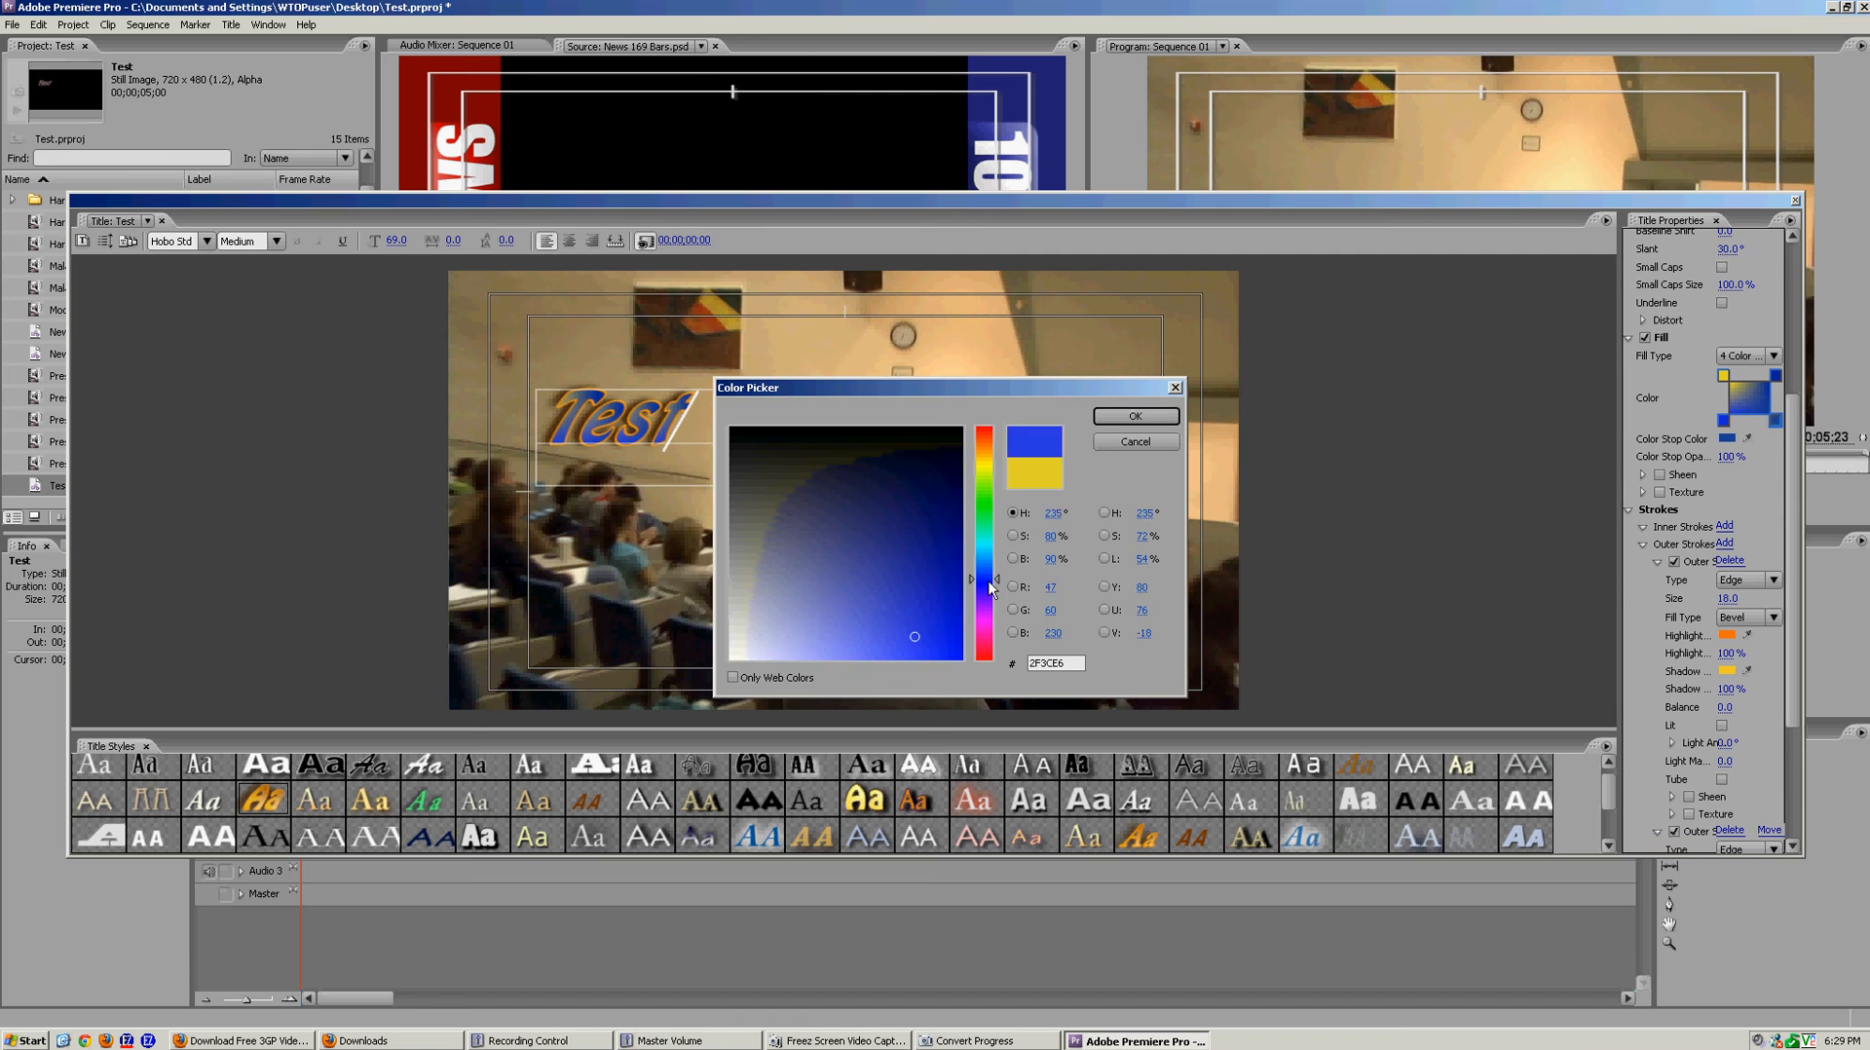
left_click(1133, 415)
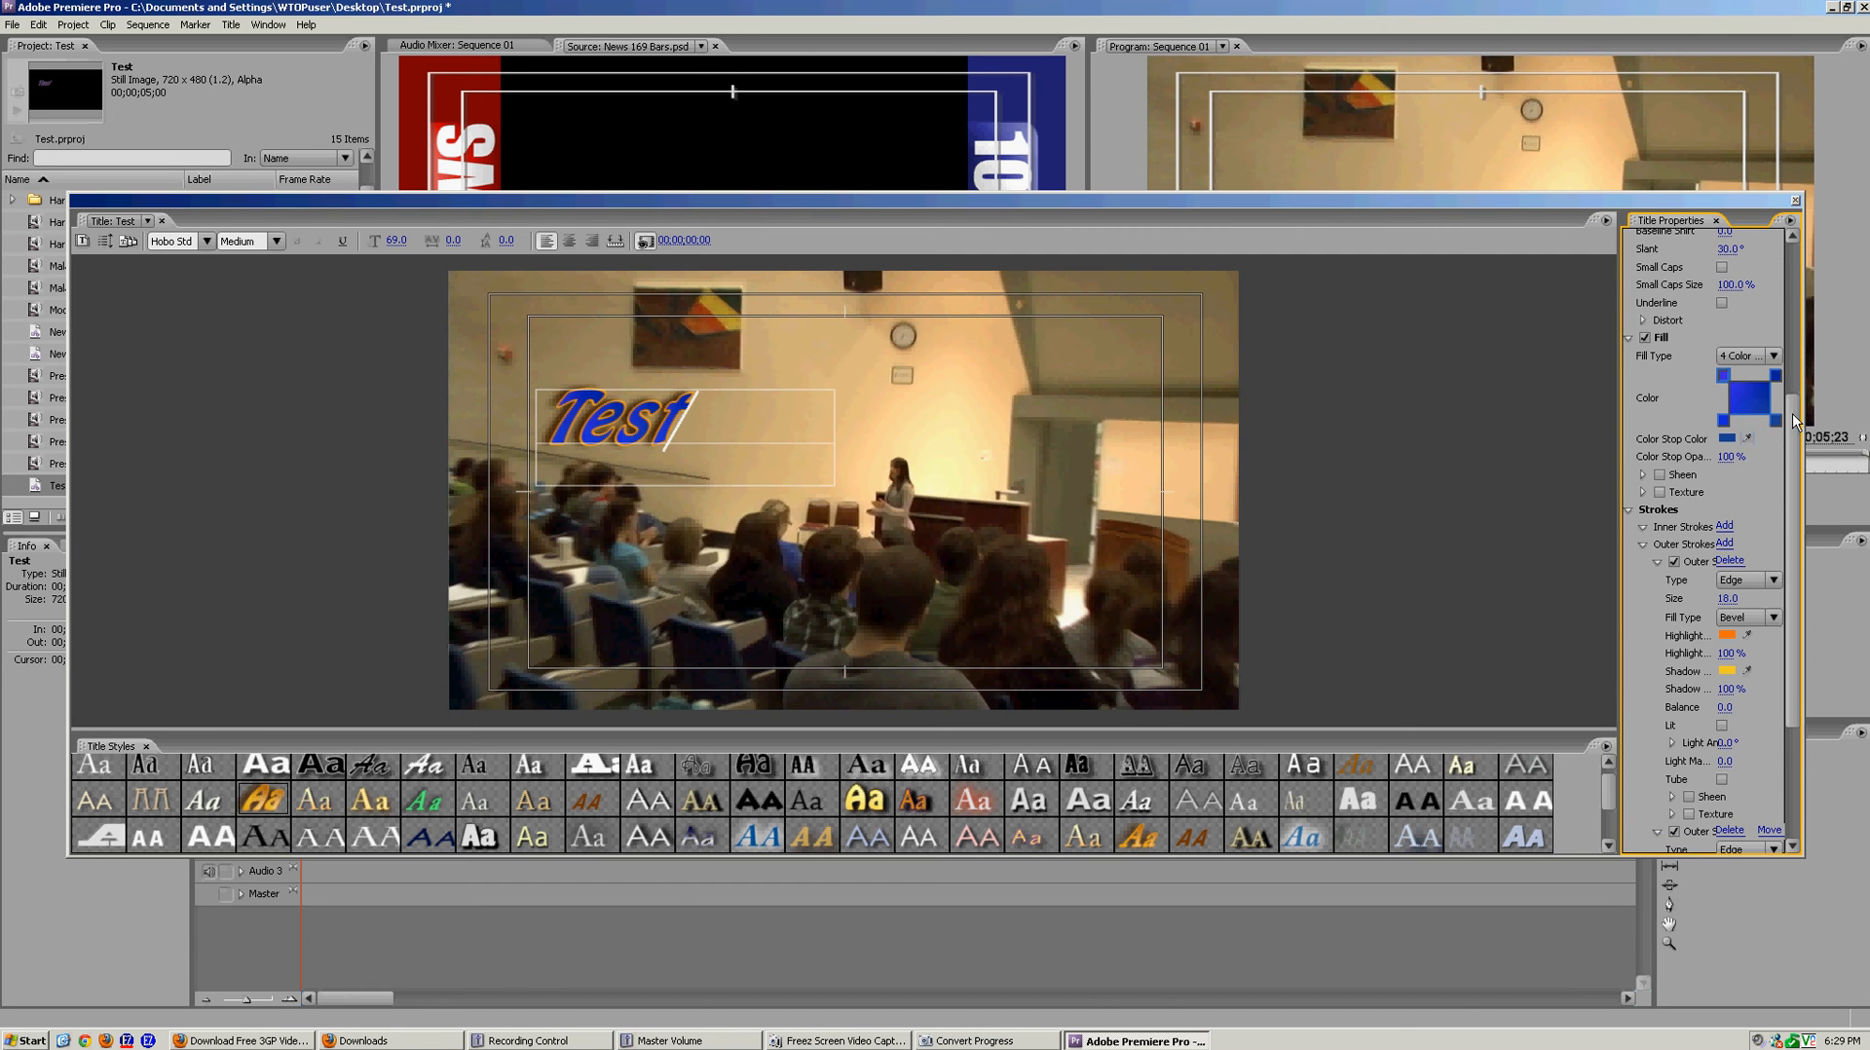
scroll("down", 3)
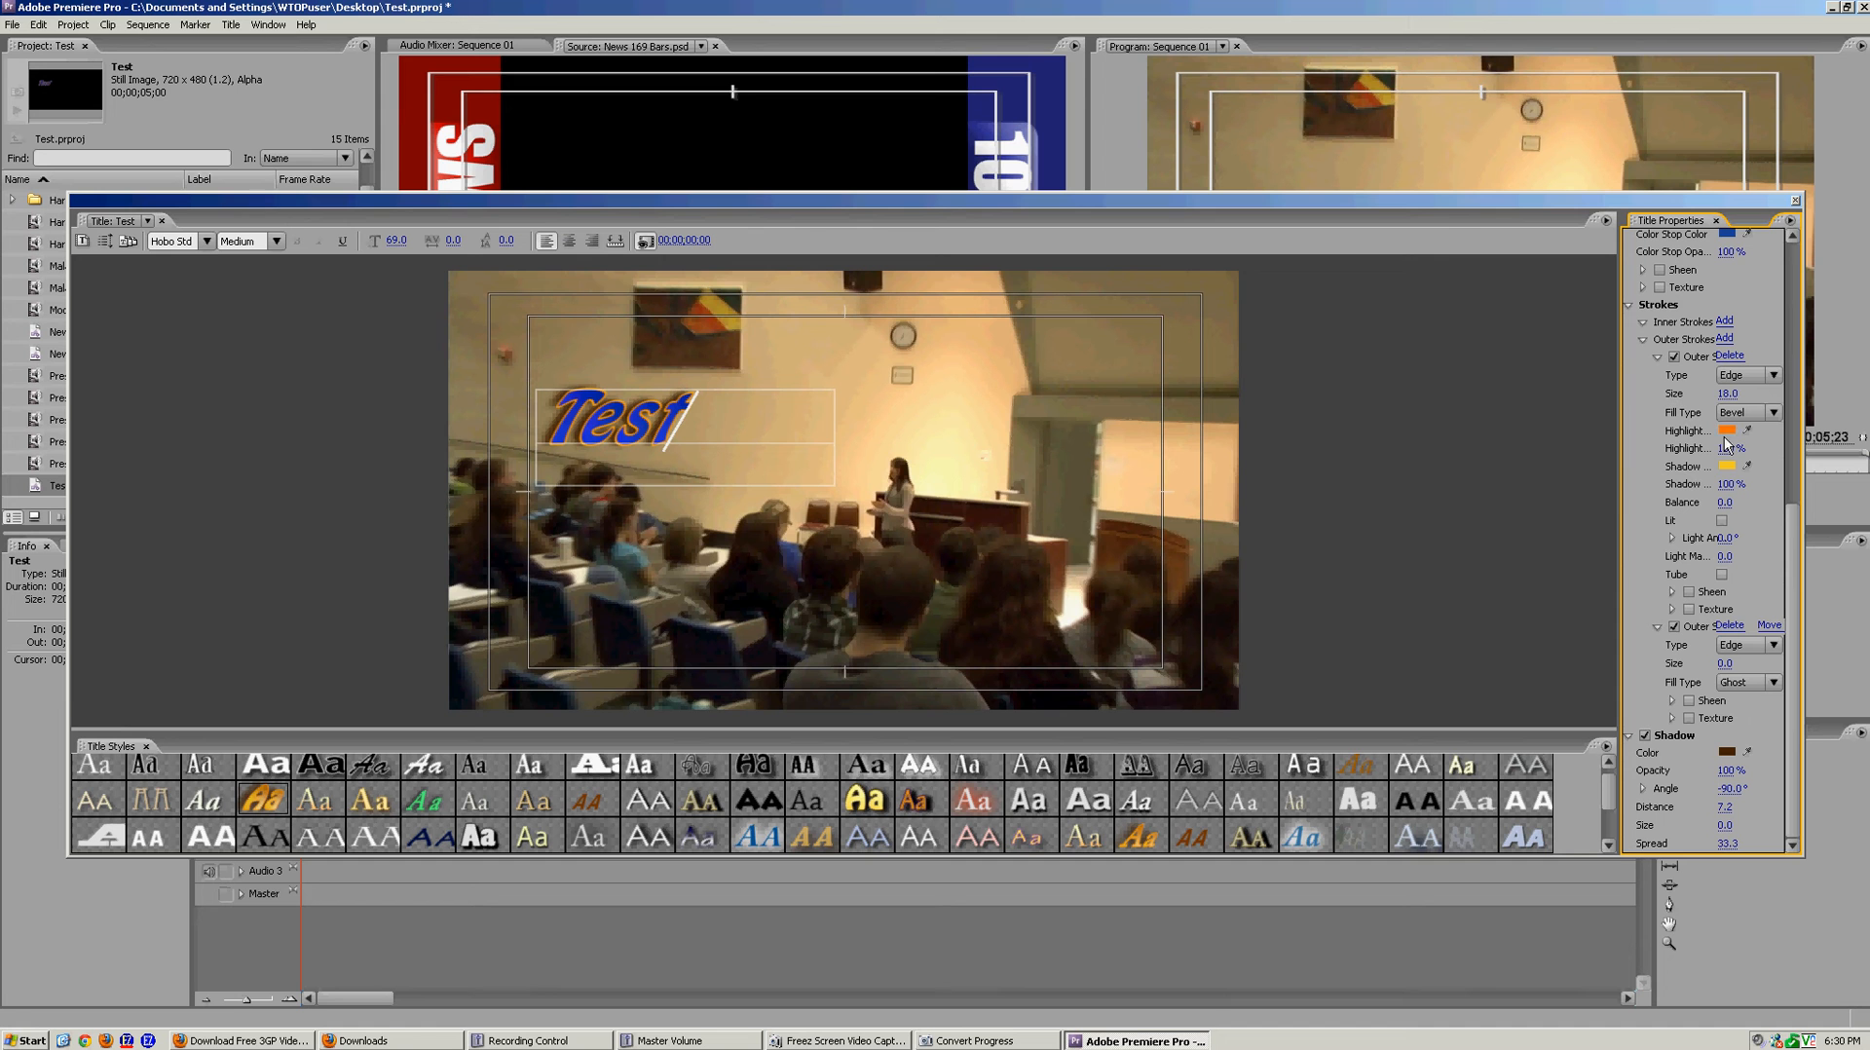
mouse_move(636, 353)
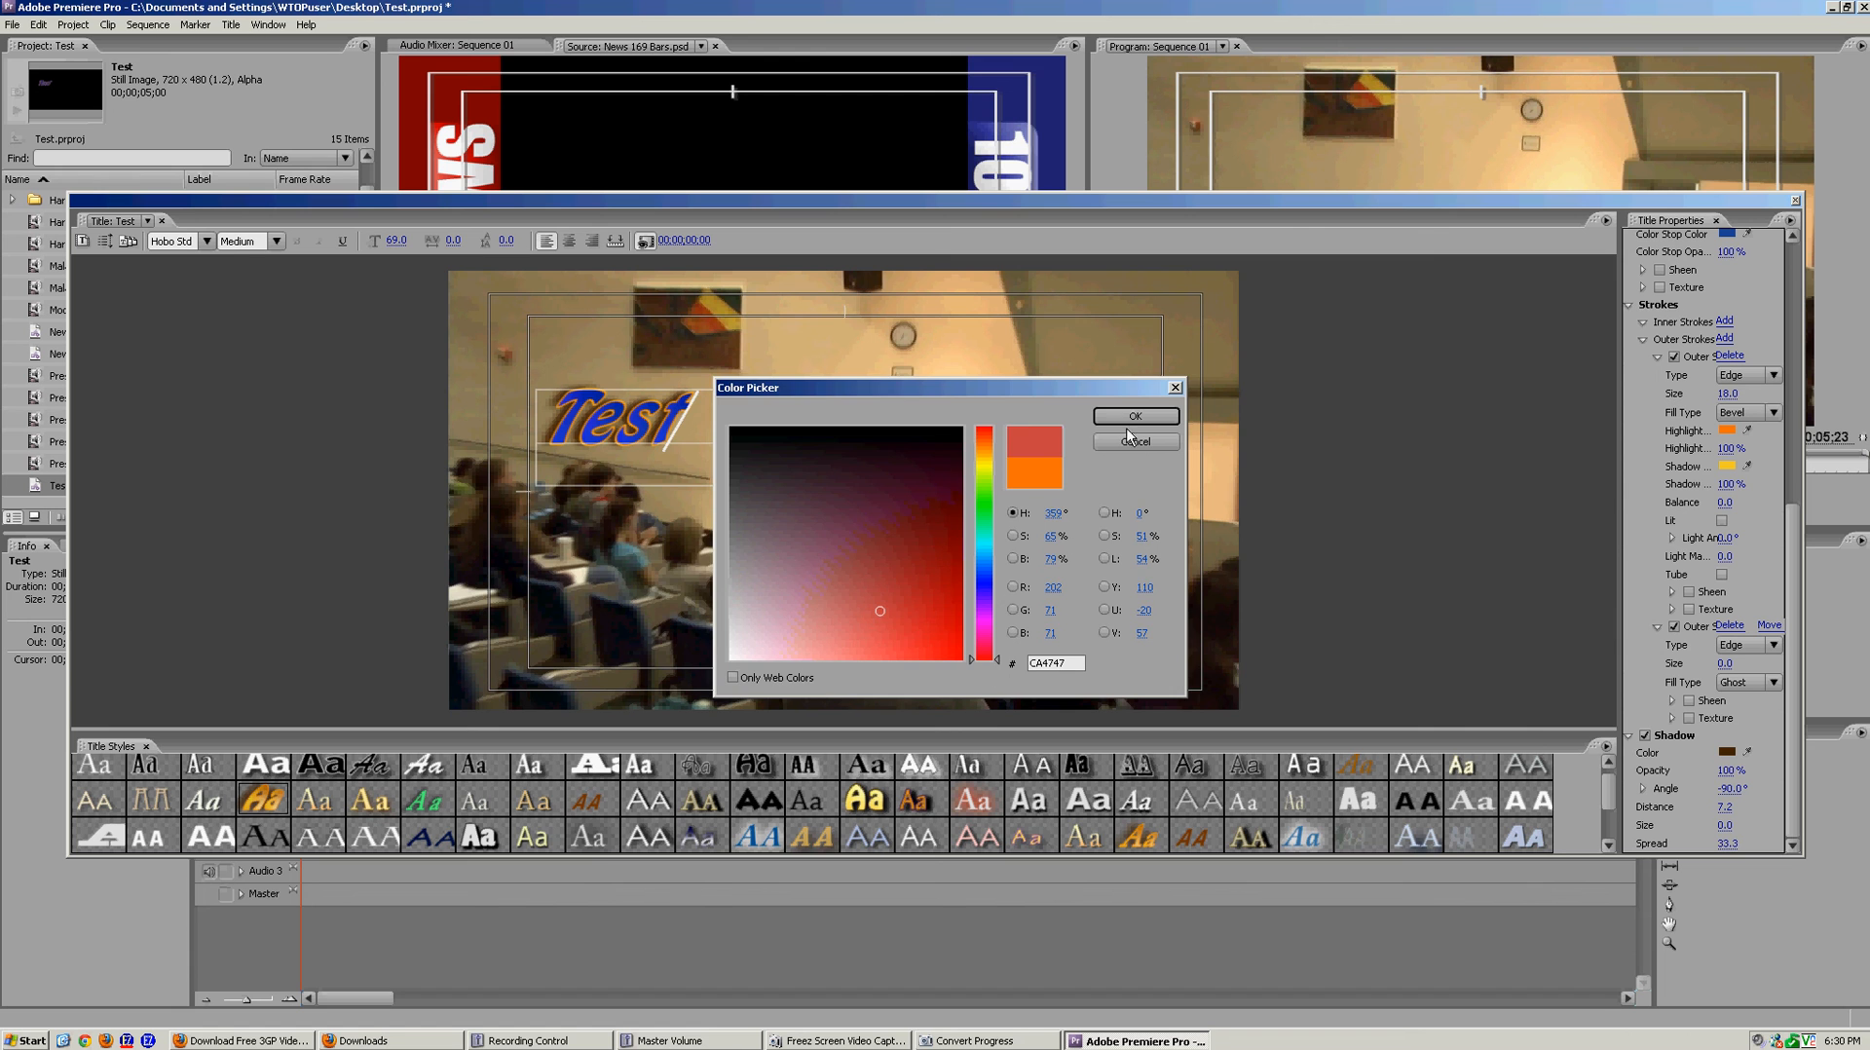
Step: Set the outer stroke's highlight and shadow colours to red, then disable the outer stroke
left_click(1134, 415)
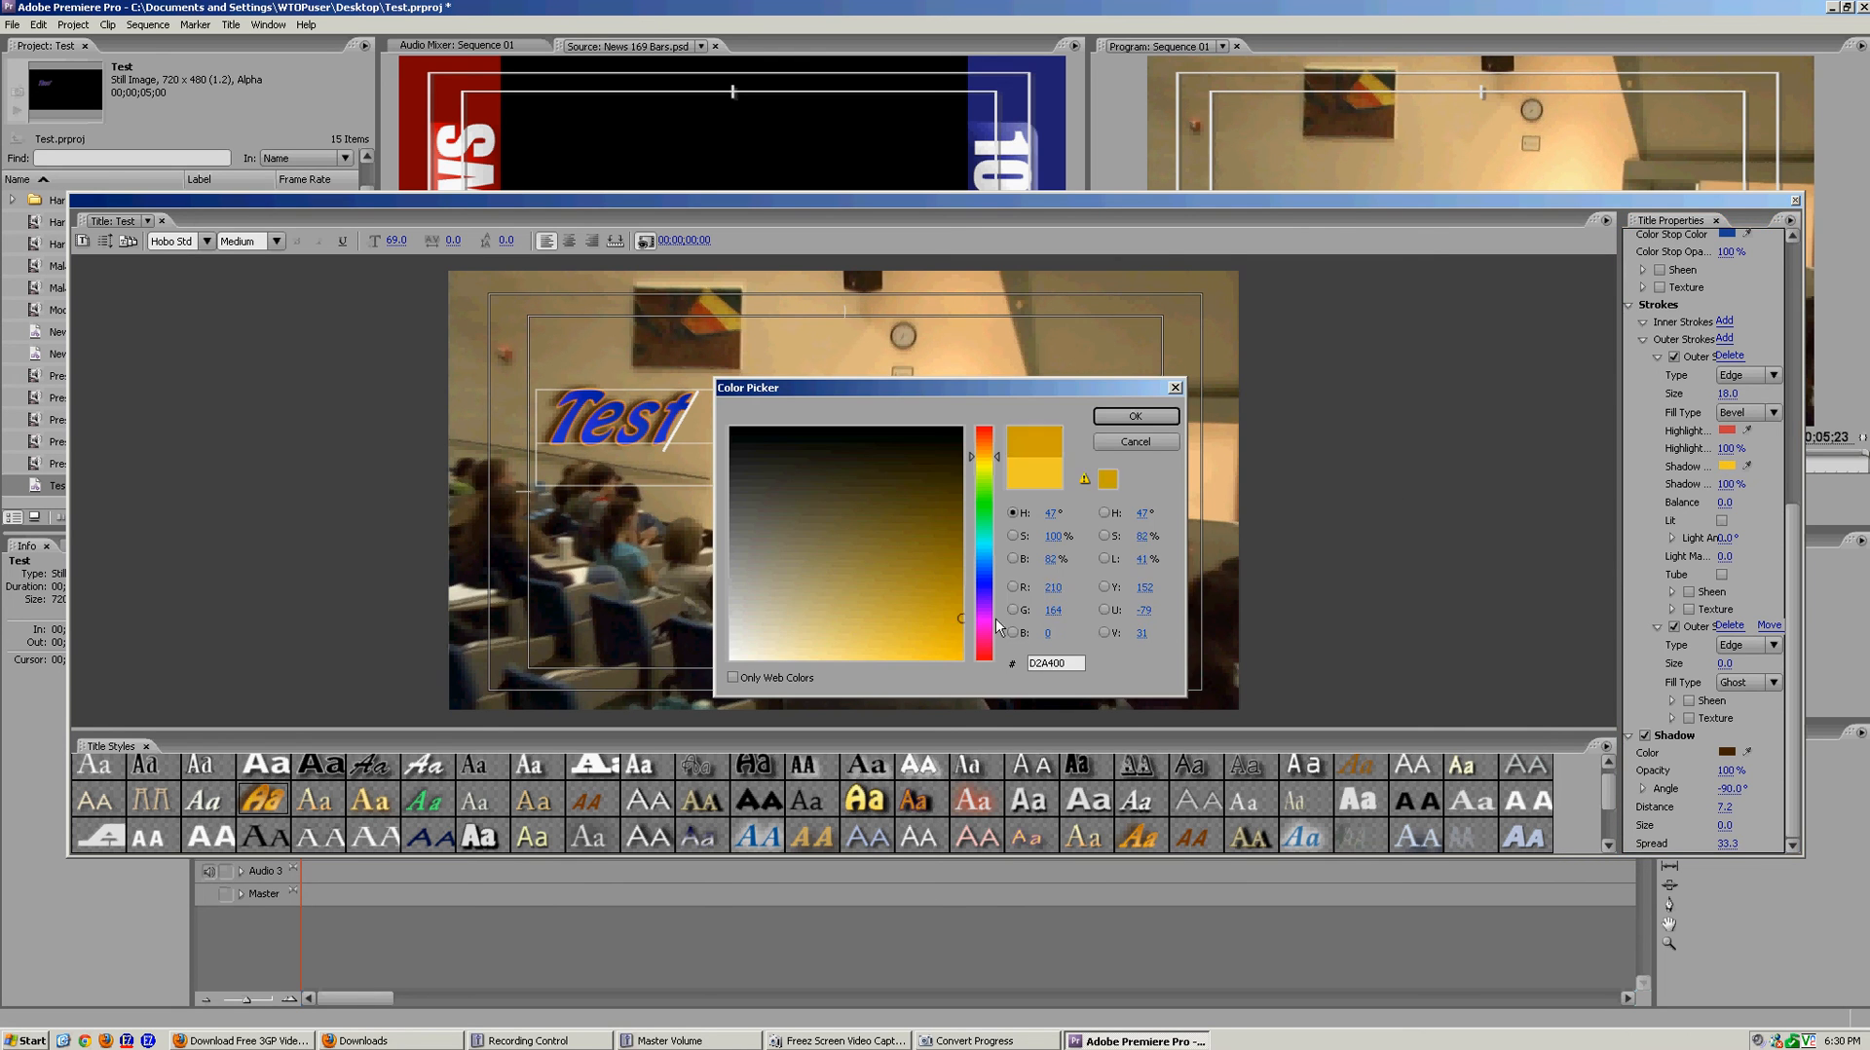
left_click(1132, 415)
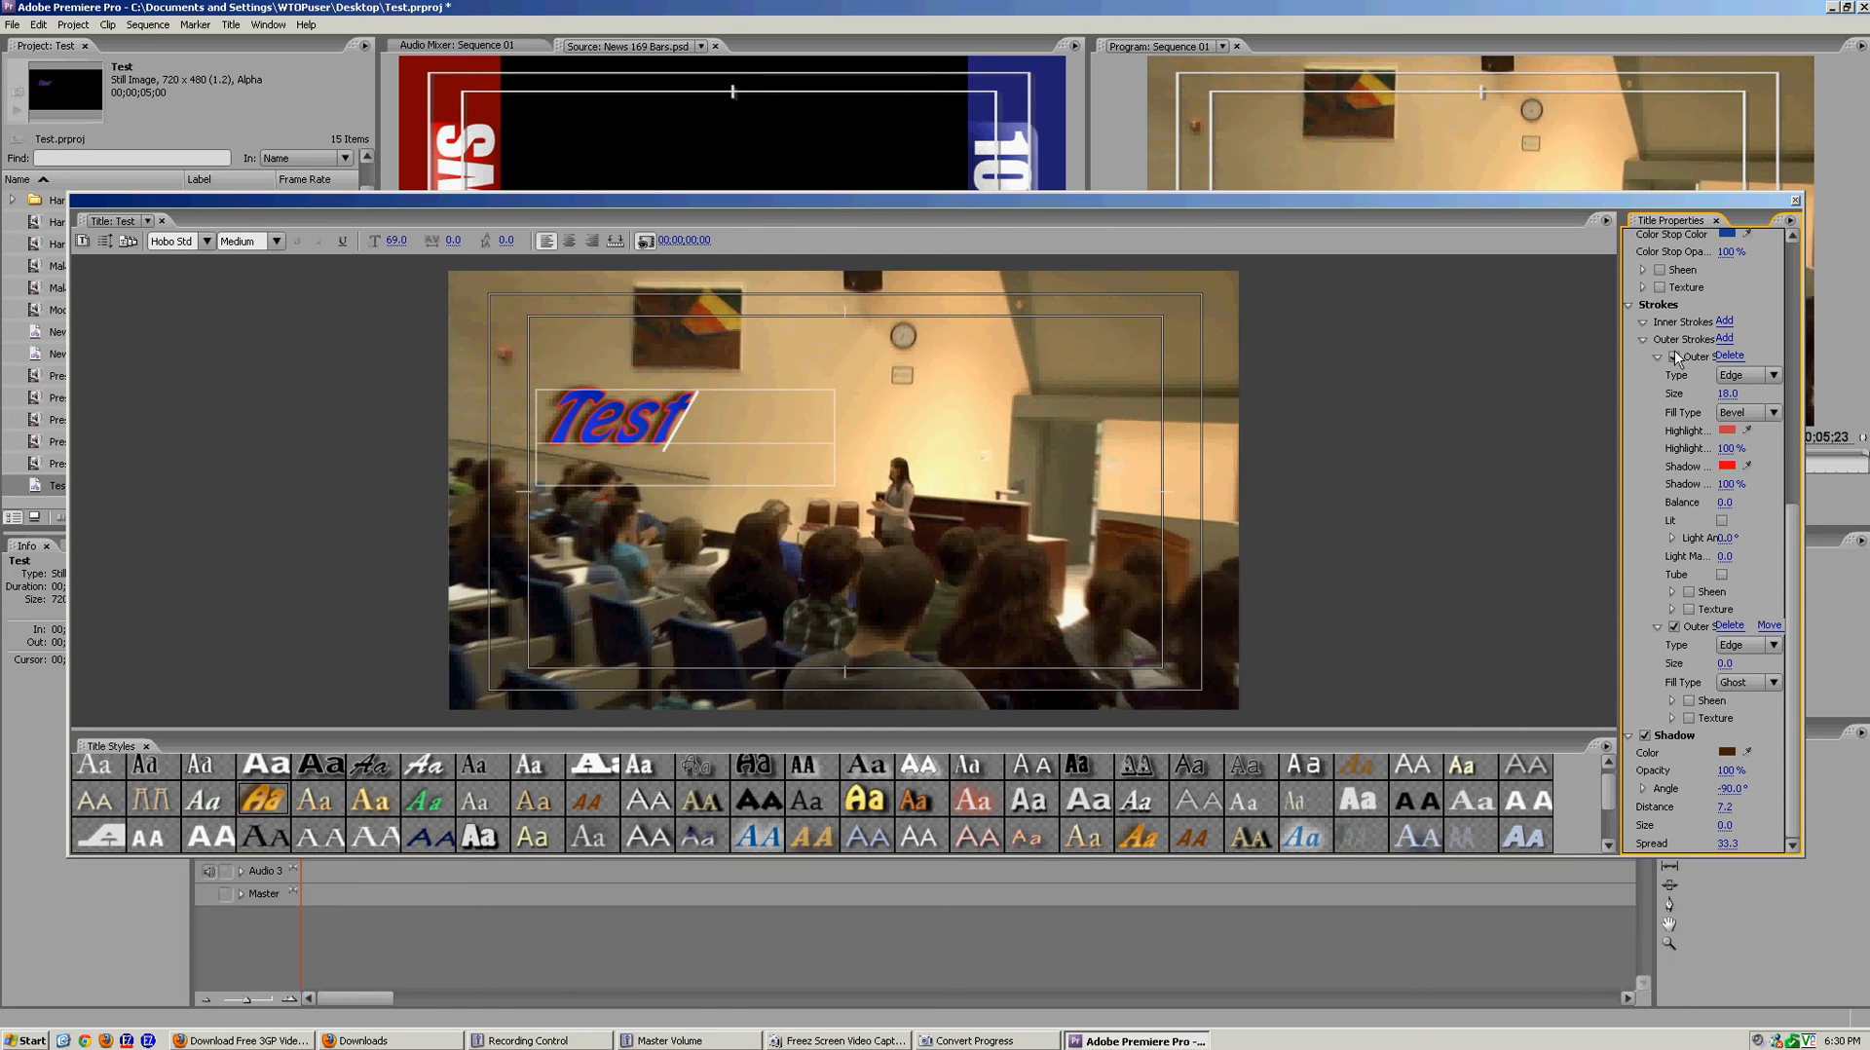
left_click(1660, 356)
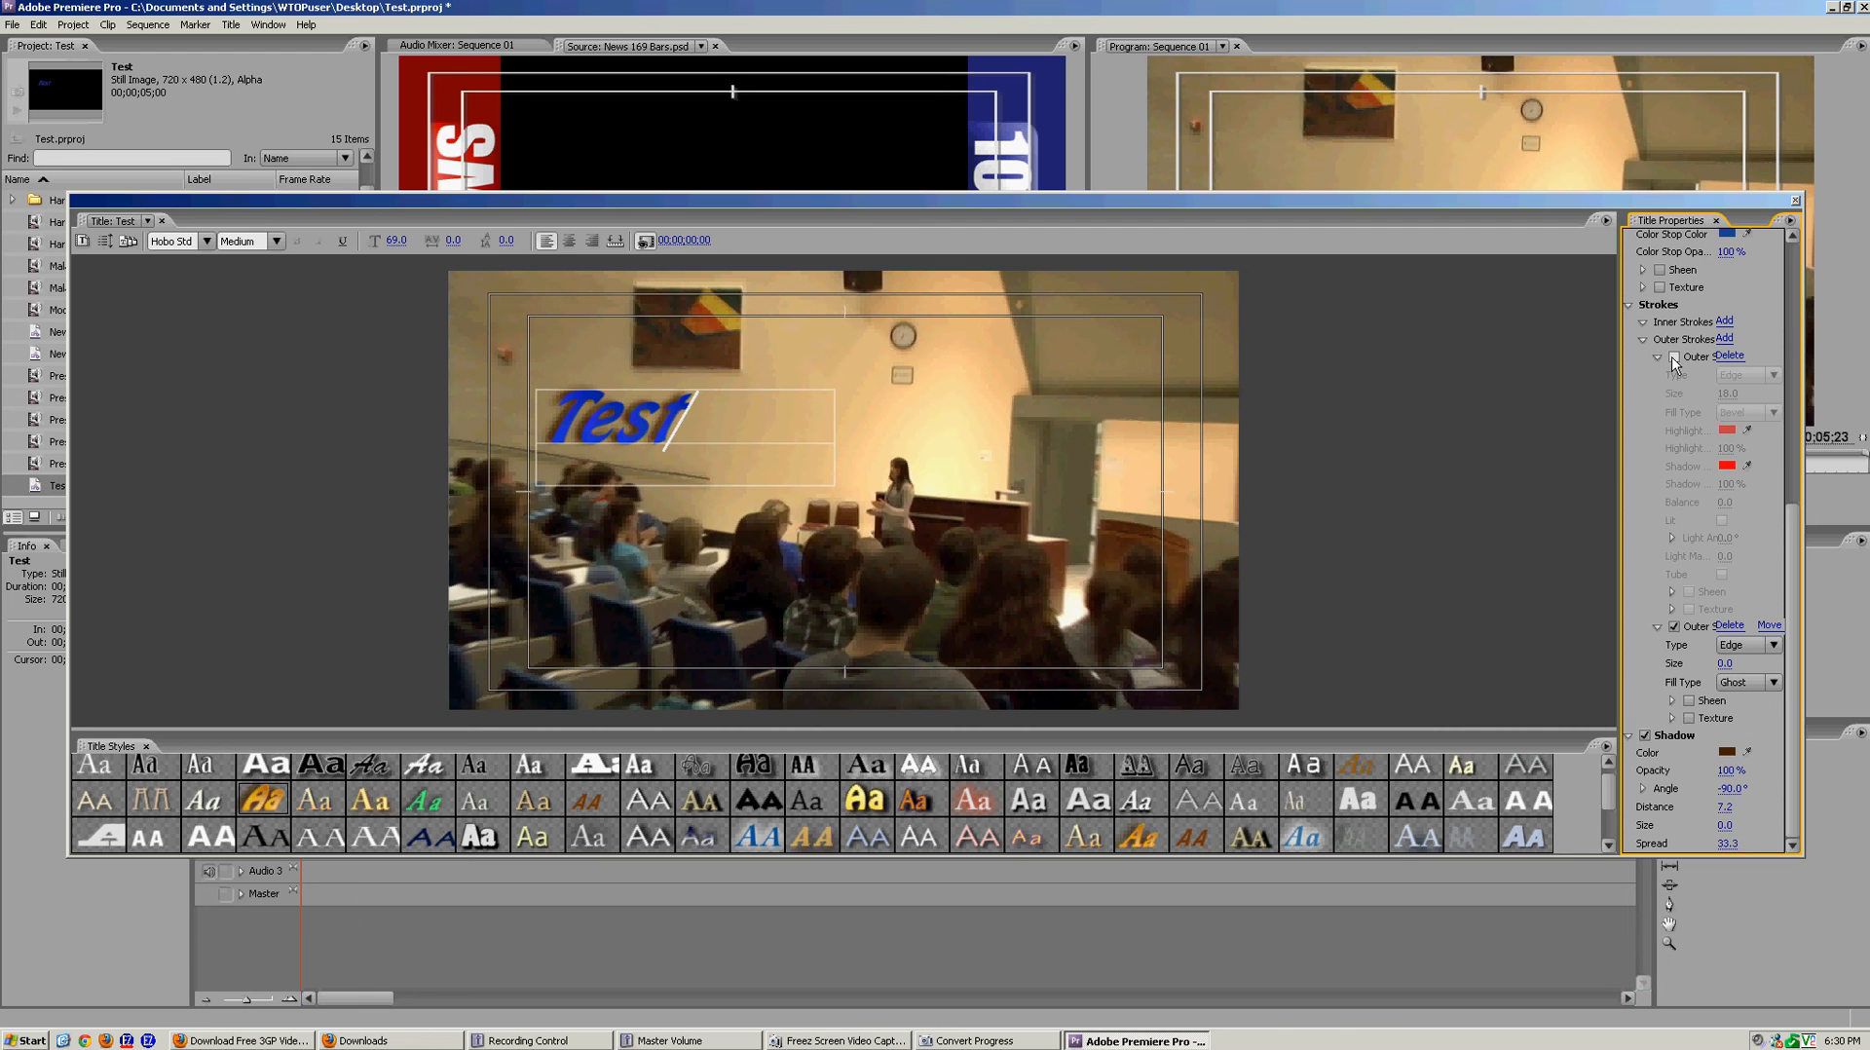
left_click(1658, 360)
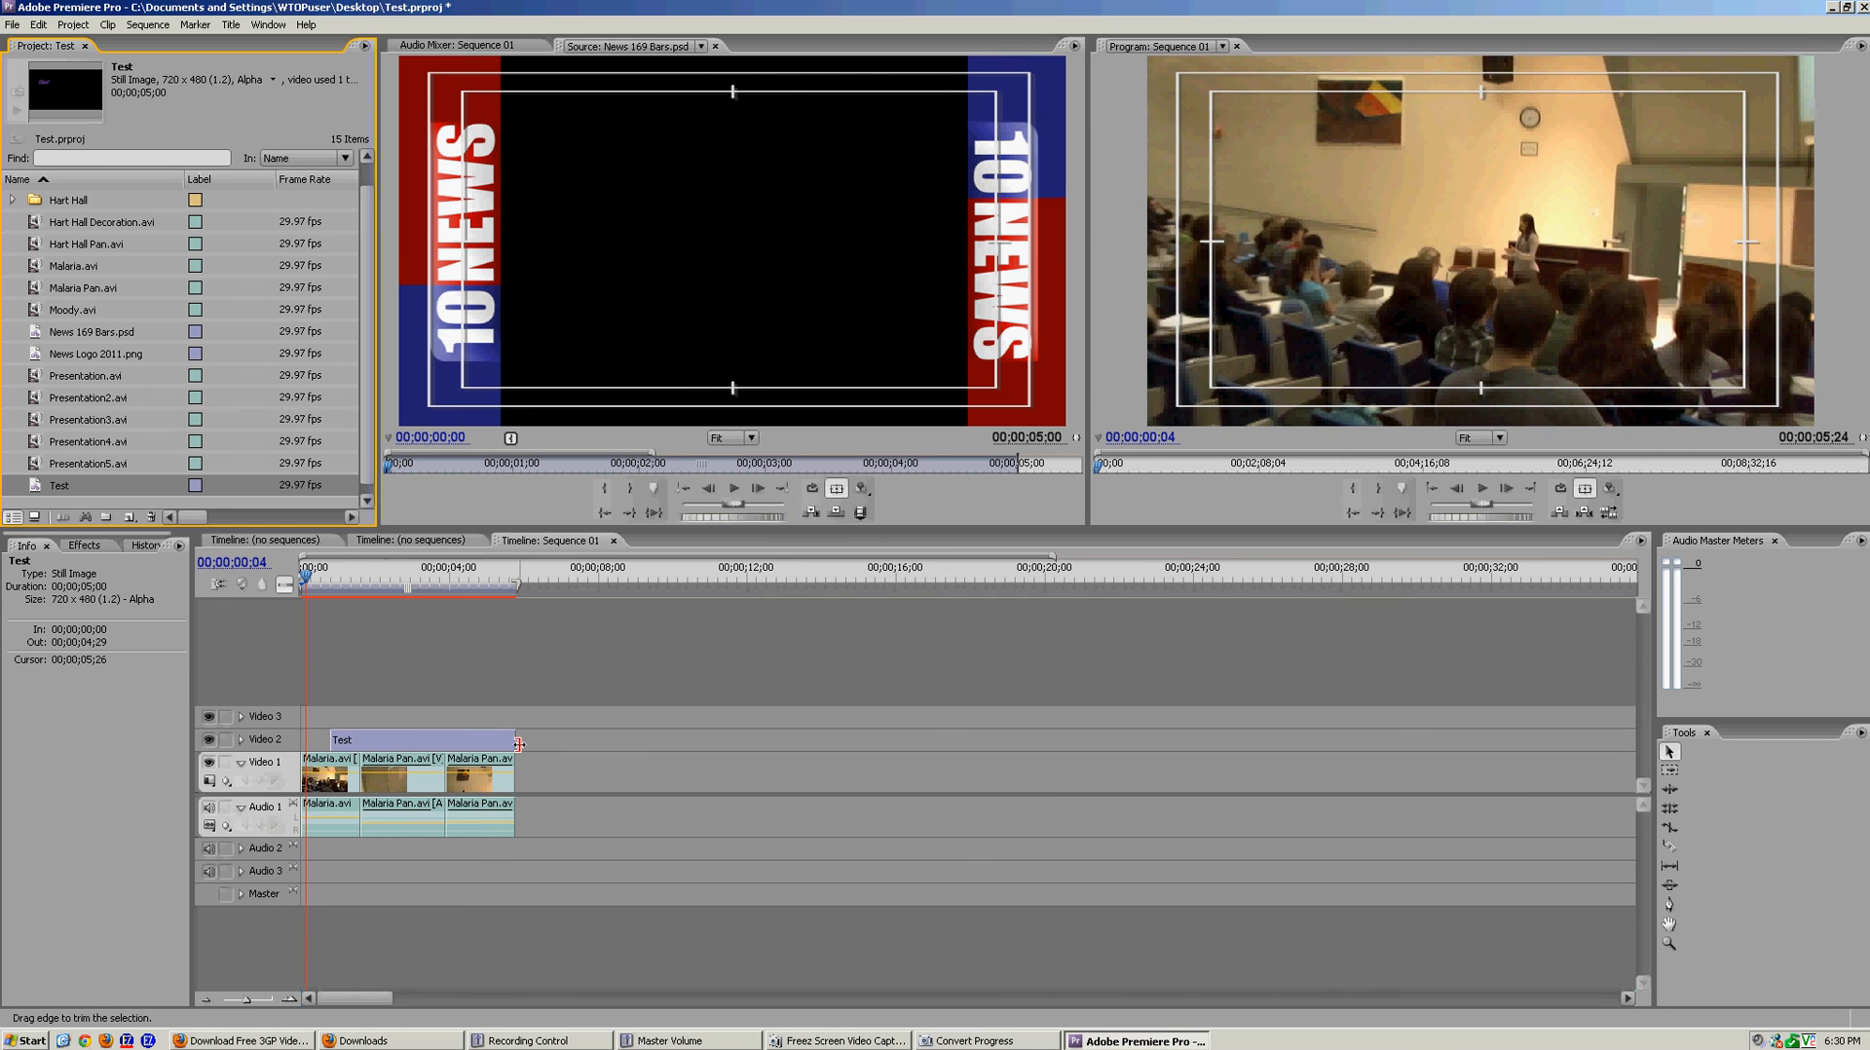
Step: Show the Effects panel with the Test title placed on Video 2
left_click(84, 545)
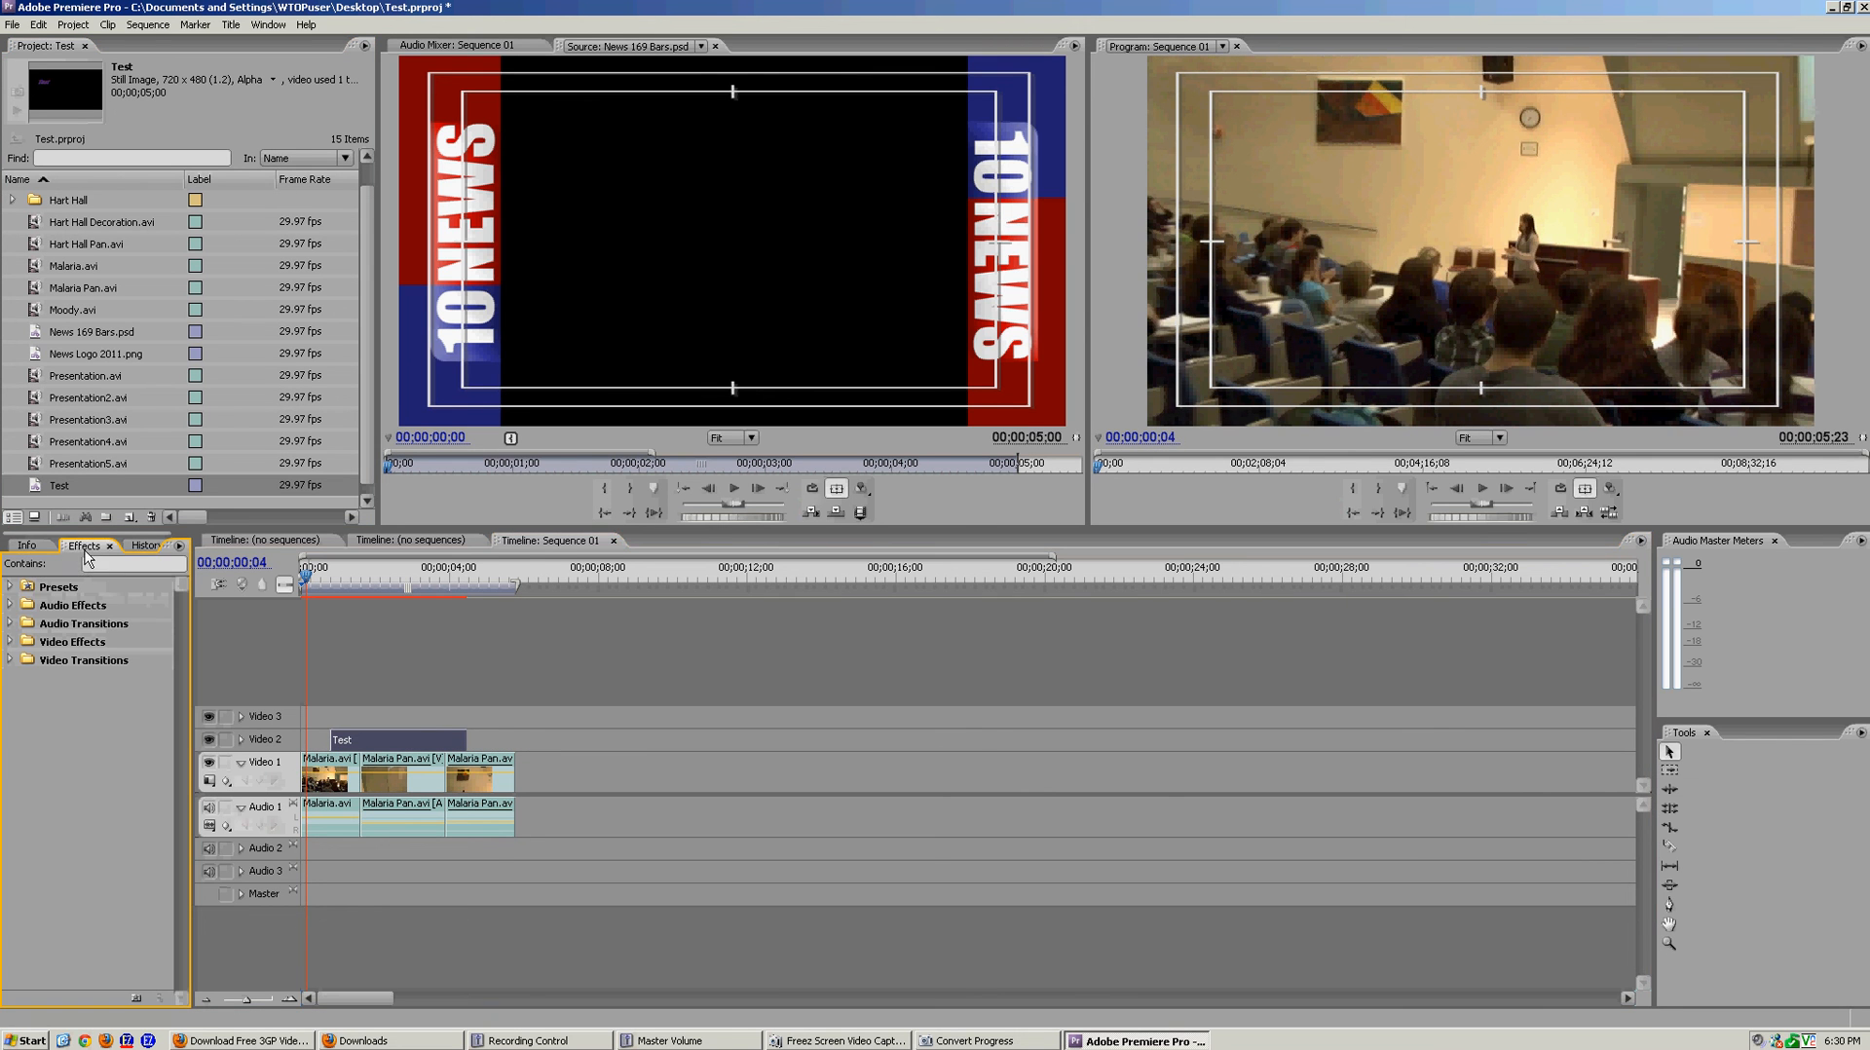
Step: Add Cross Dissolve from Video Transitions > Dissolve to both ends of Test, then reopen it
left_click(11, 659)
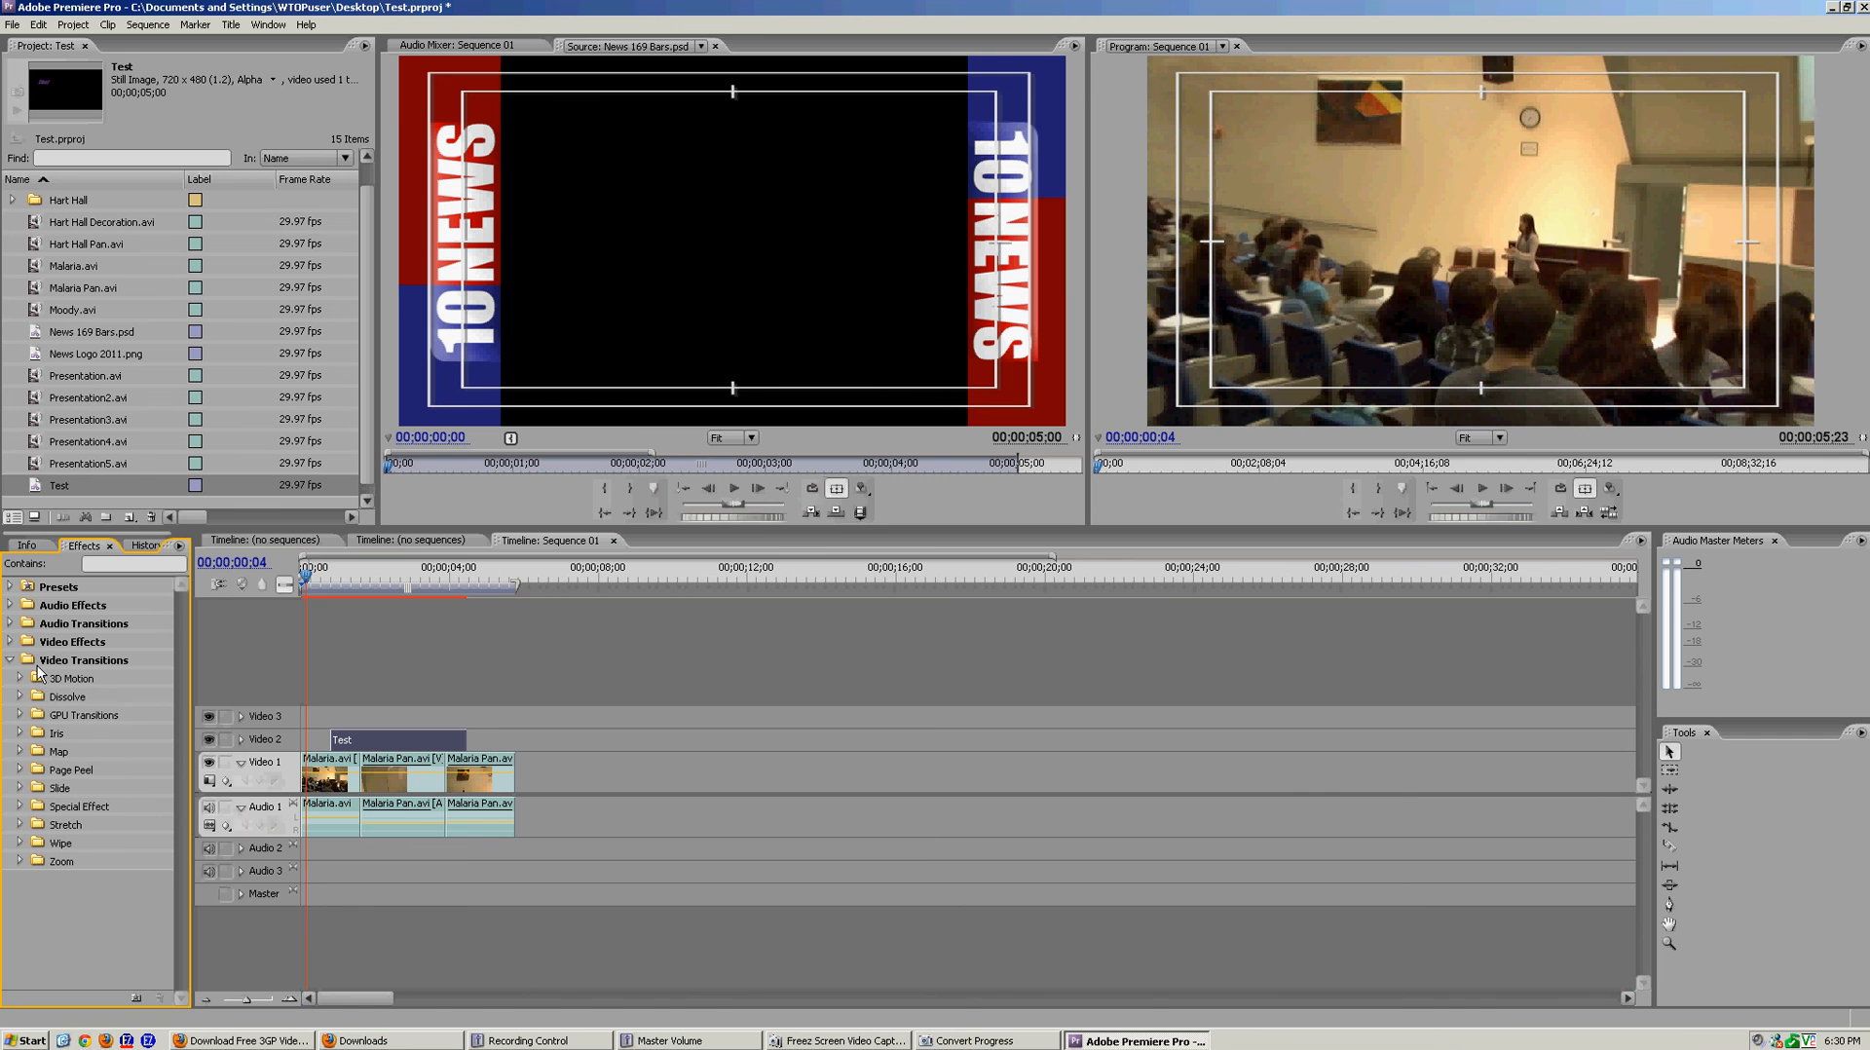
left_click(20, 679)
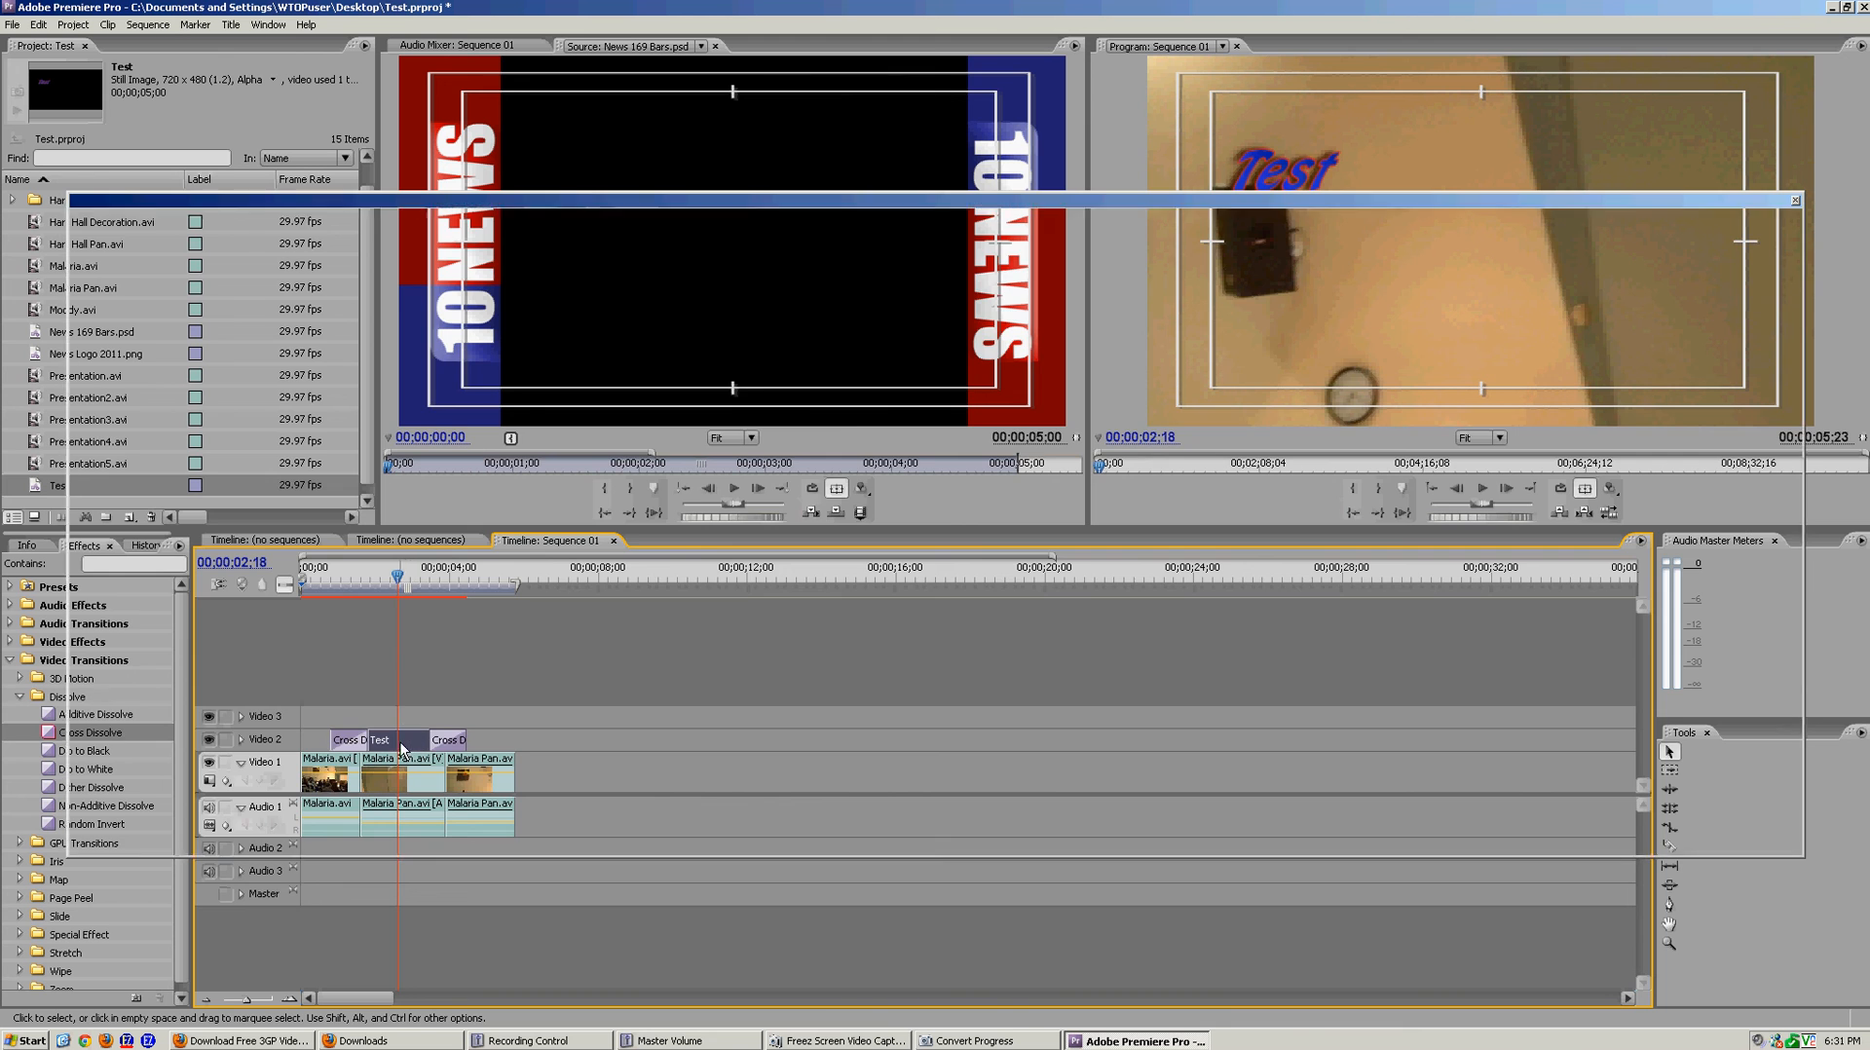
double_click(381, 738)
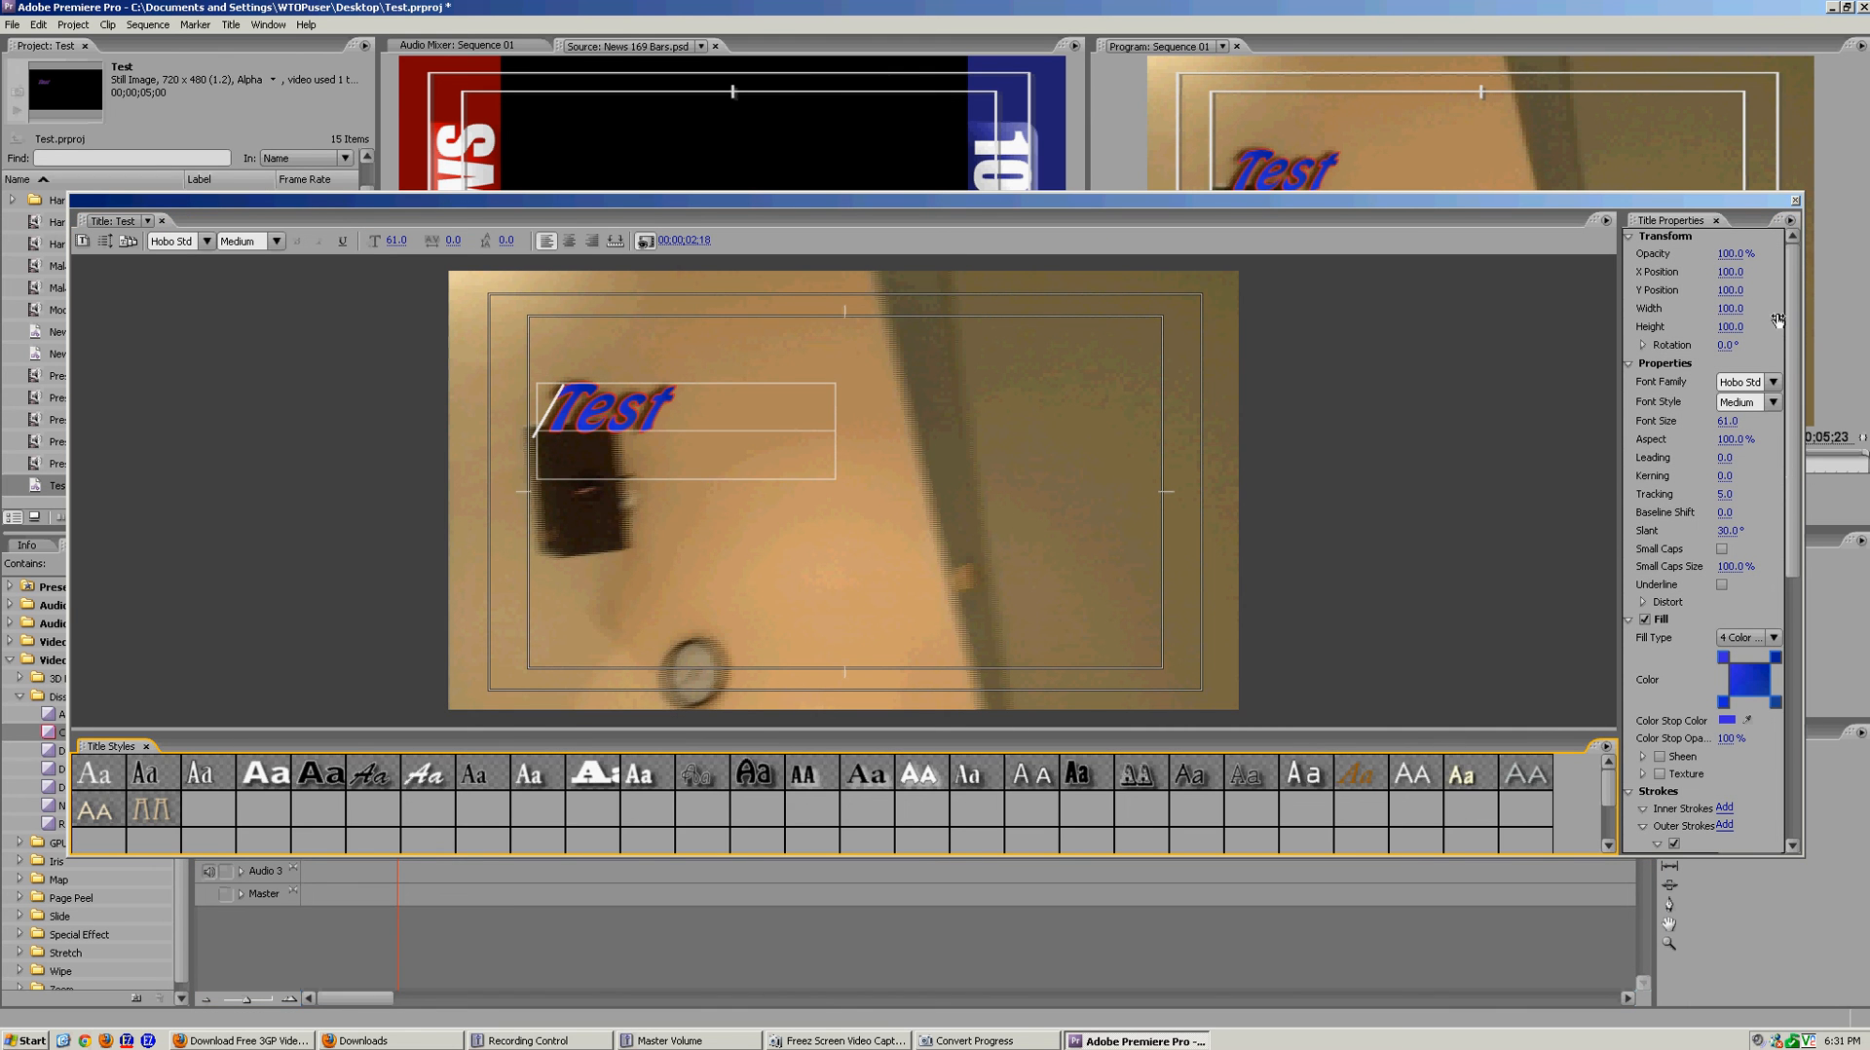